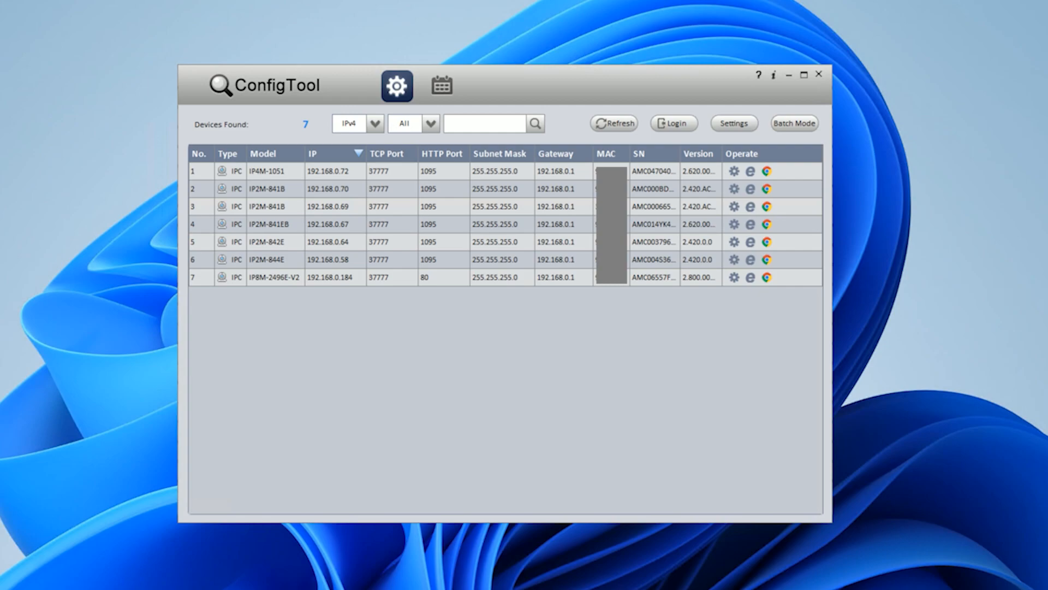
mouse_move(755, 306)
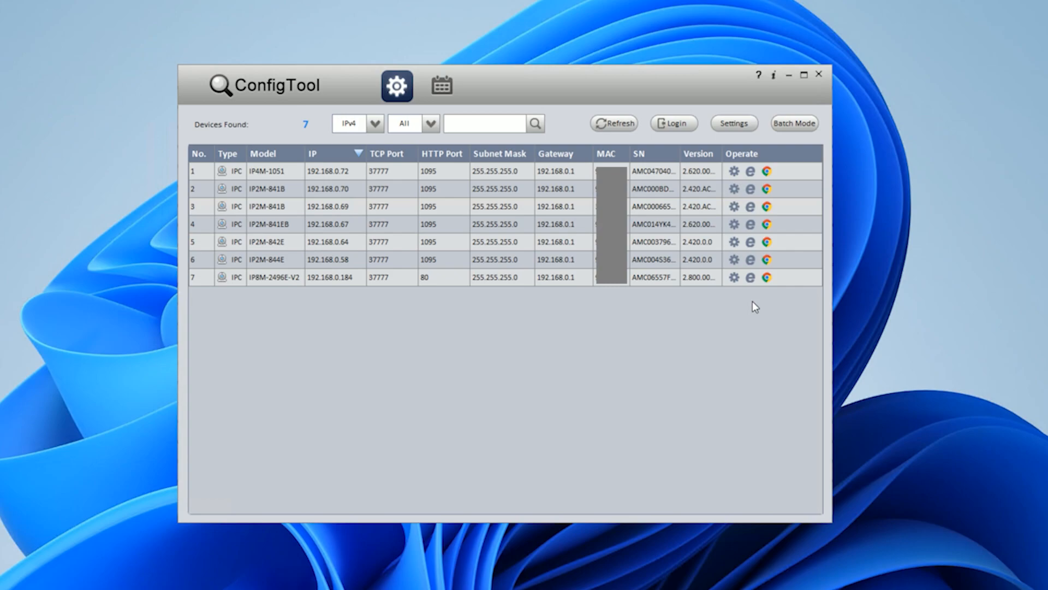
mouse_move(754, 301)
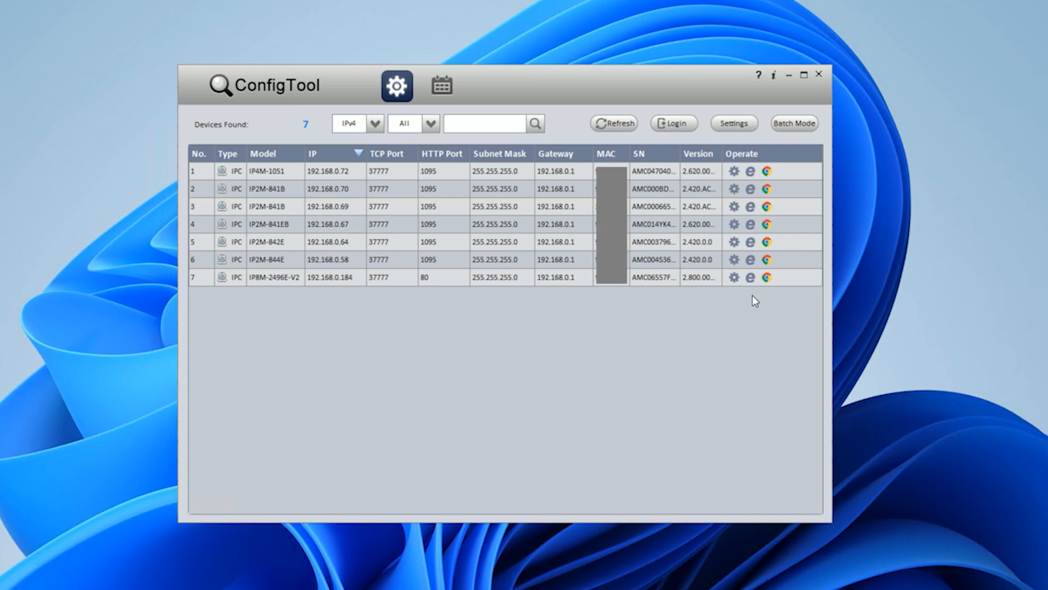
mouse_move(489, 253)
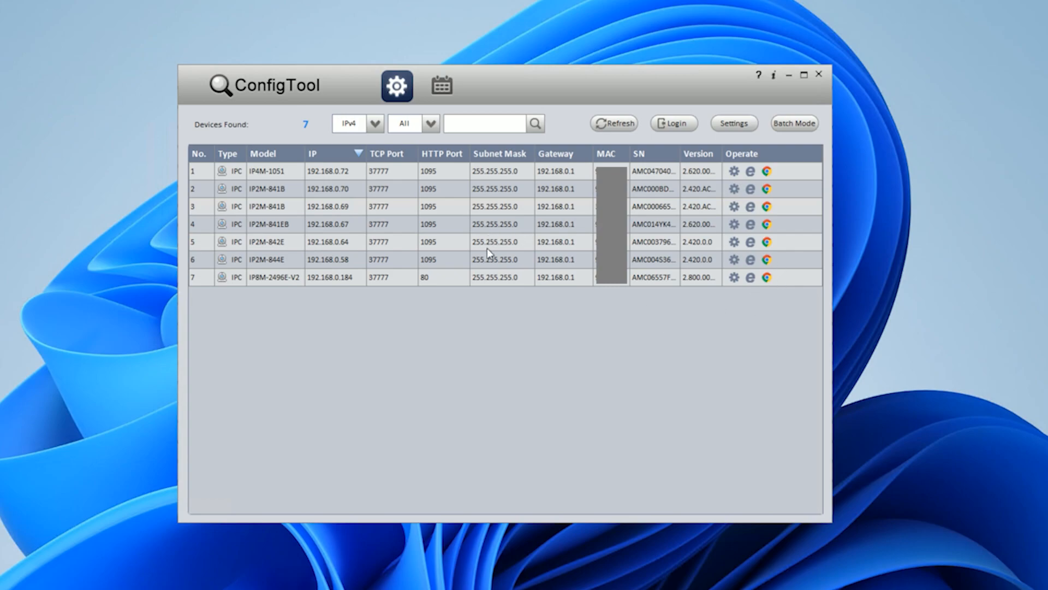
mouse_move(393, 143)
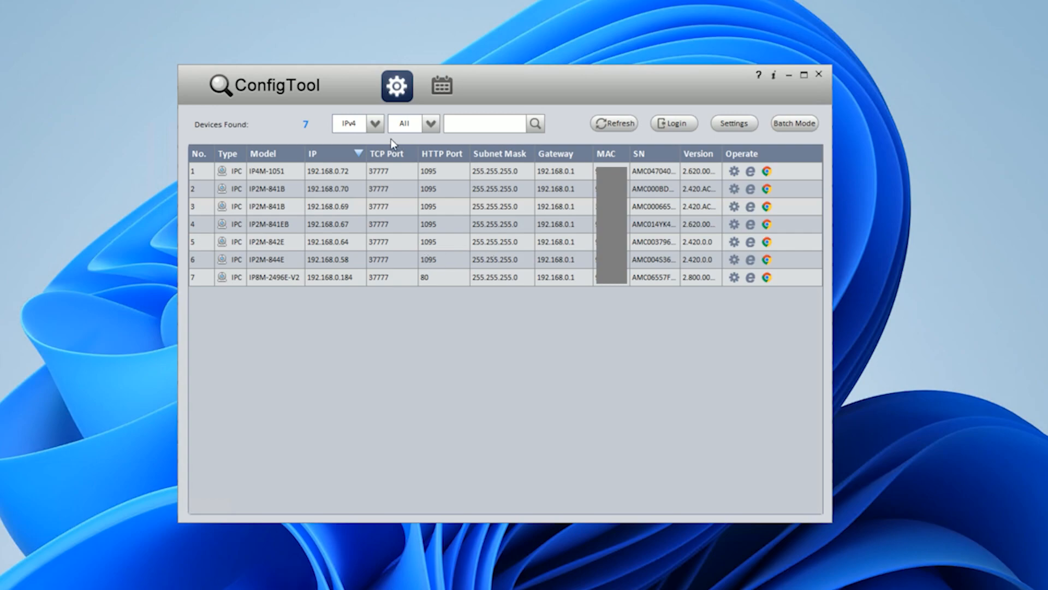
mouse_move(448, 272)
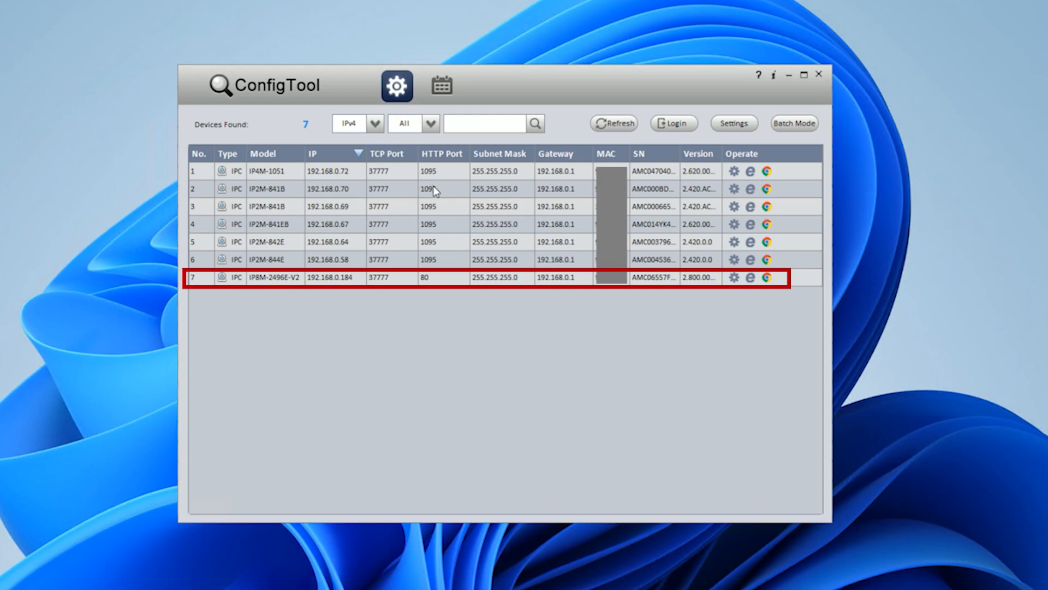
mouse_move(444, 206)
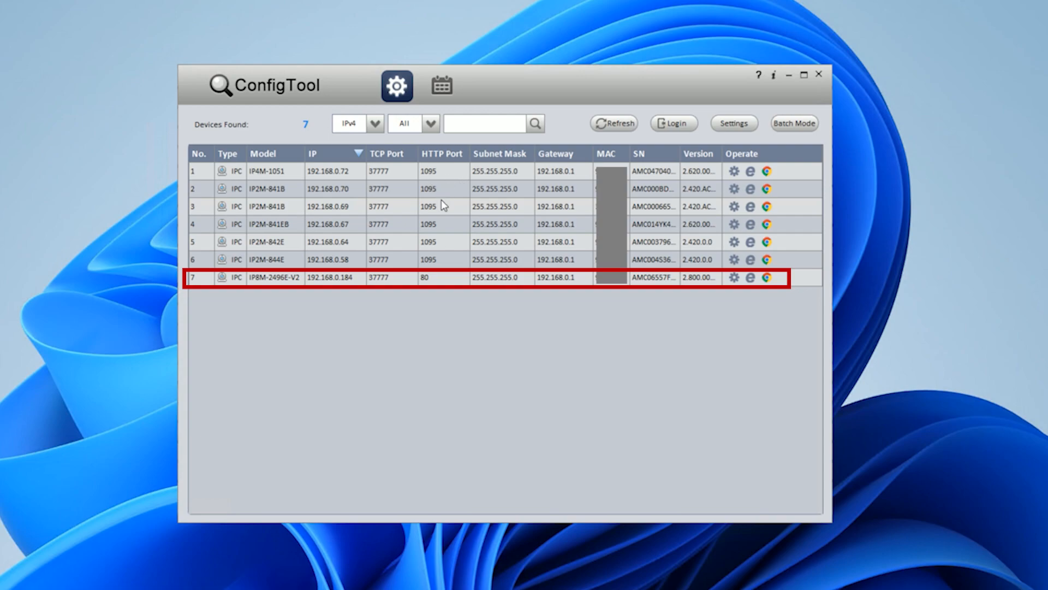
mouse_move(427, 290)
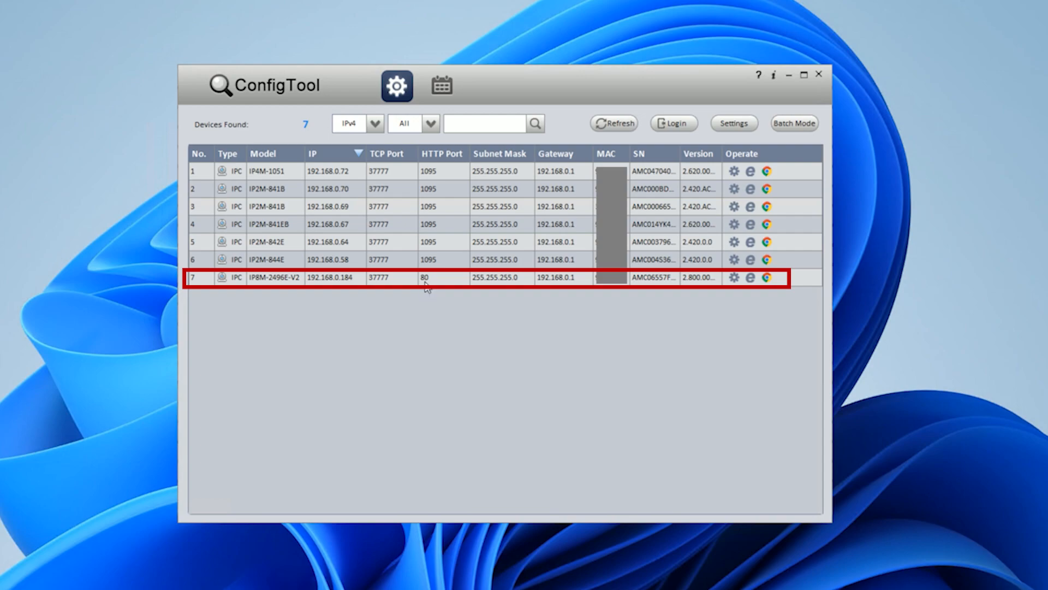
mouse_move(427, 292)
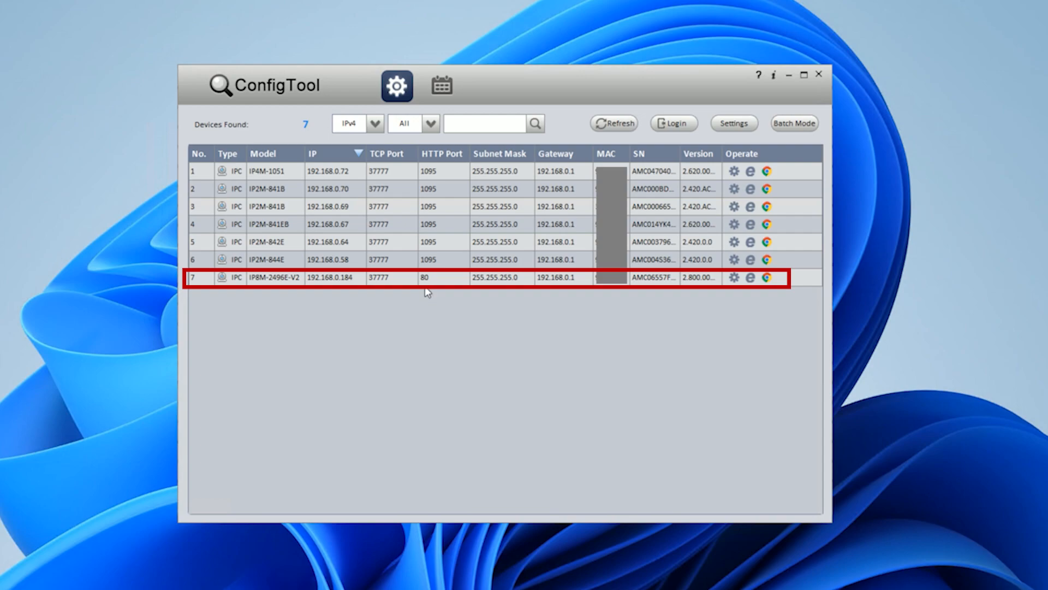
mouse_move(440, 257)
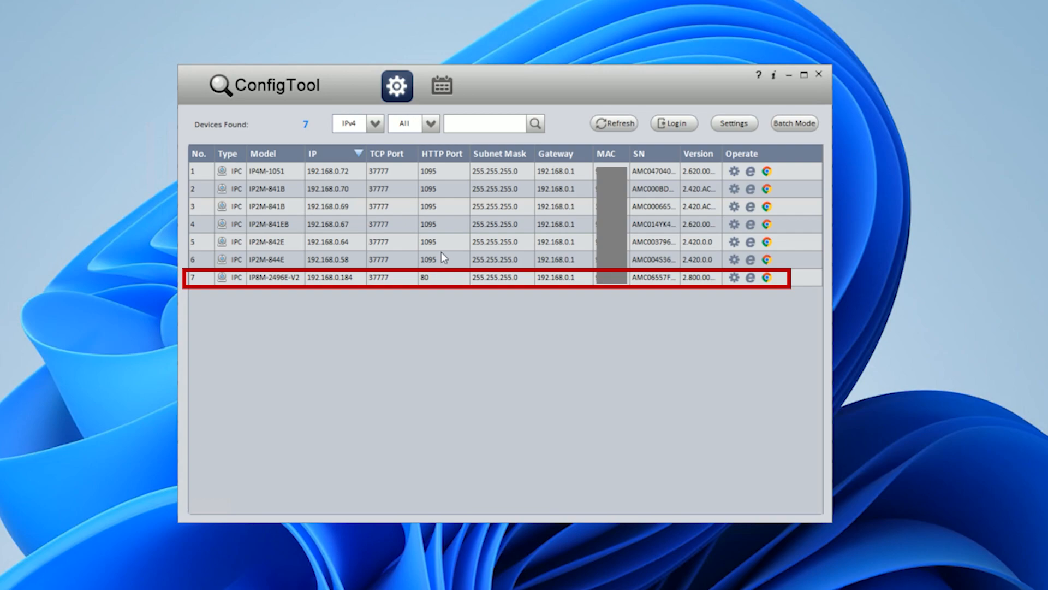
mouse_move(449, 277)
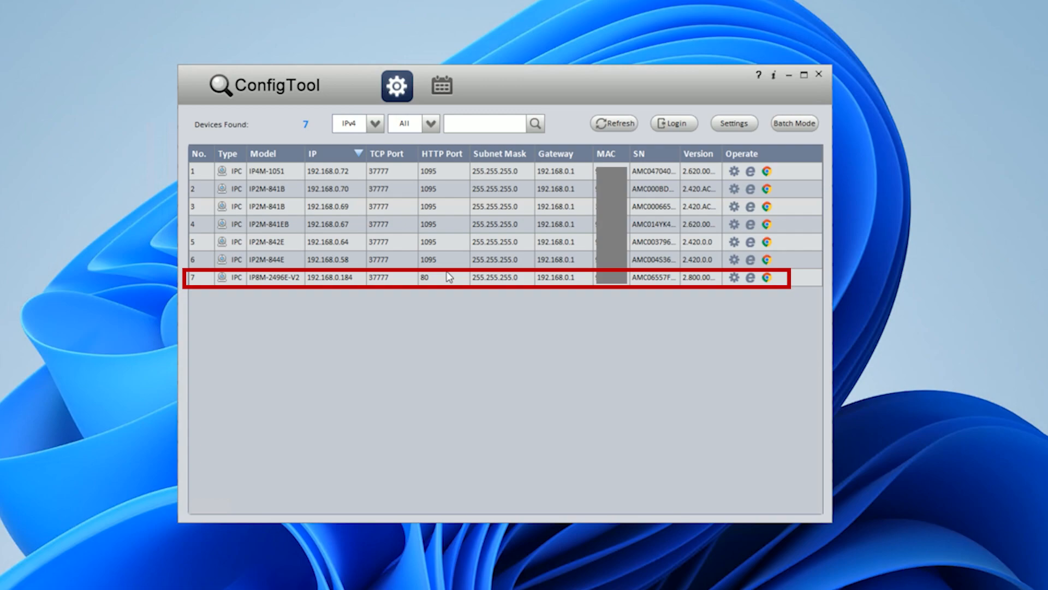
mouse_move(428, 297)
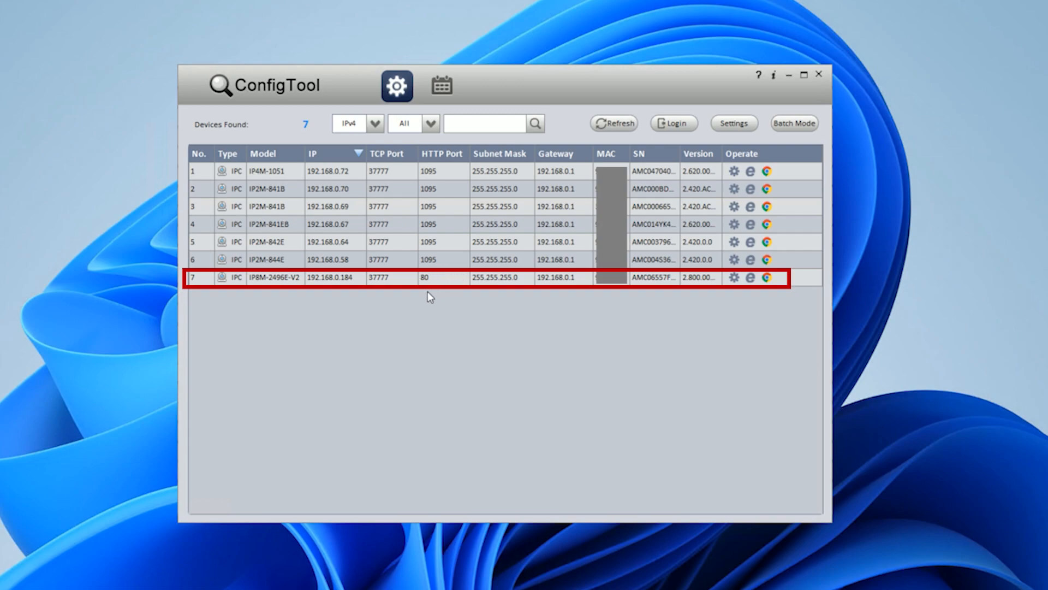
mouse_move(408, 268)
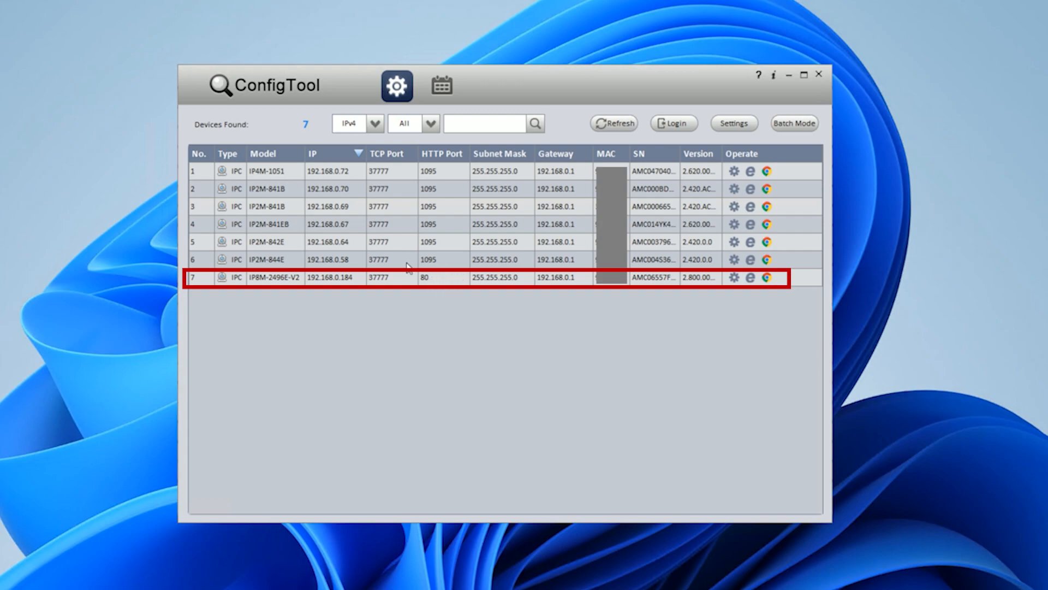
mouse_move(512, 289)
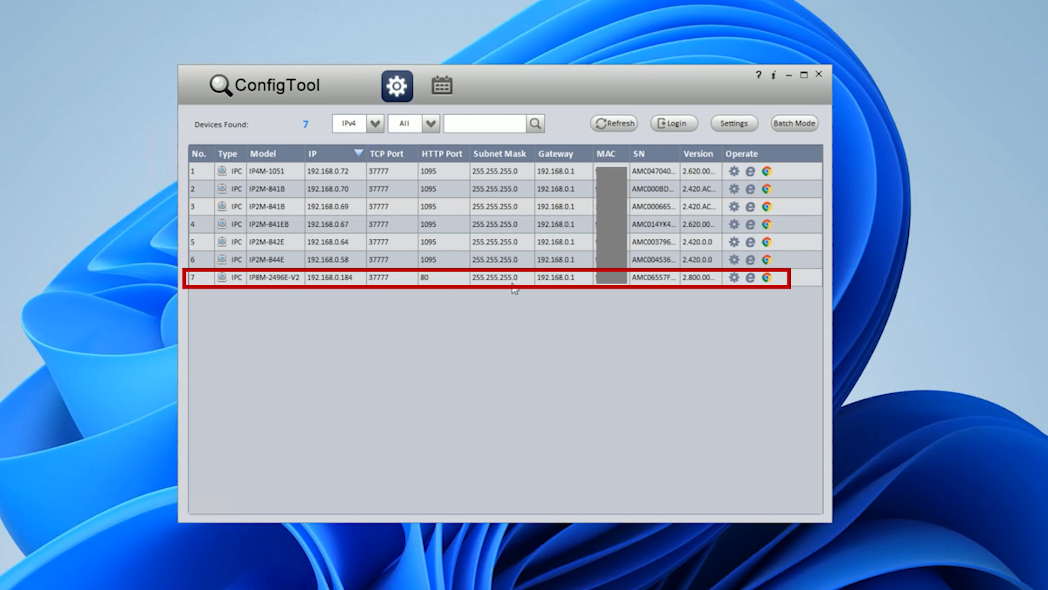
mouse_move(572, 283)
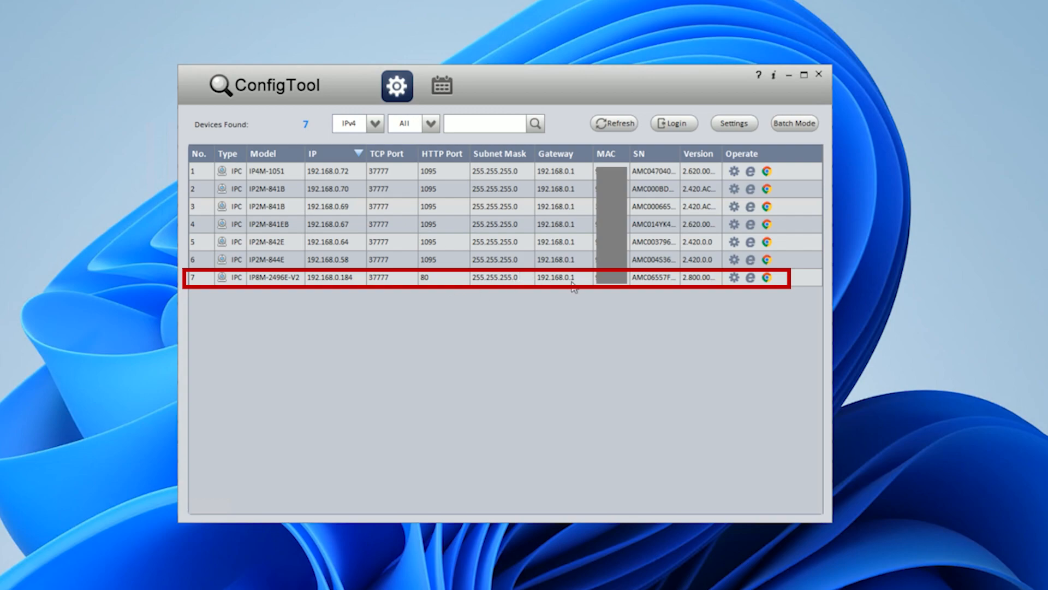
mouse_move(741, 276)
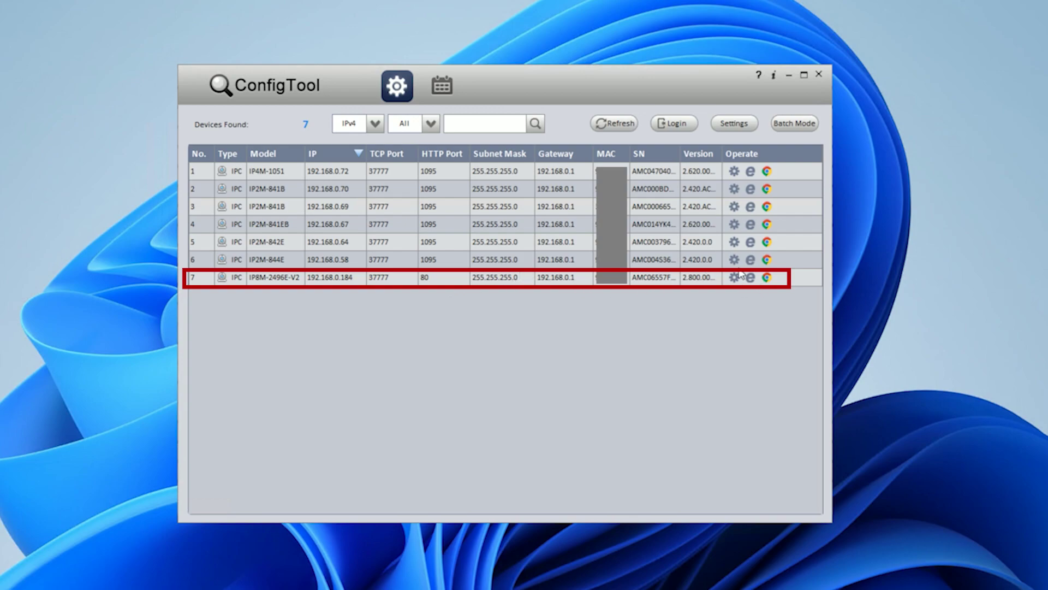
Log in to the 192.168.0.184 camera's web page, skipping the password change prompt
click(767, 277)
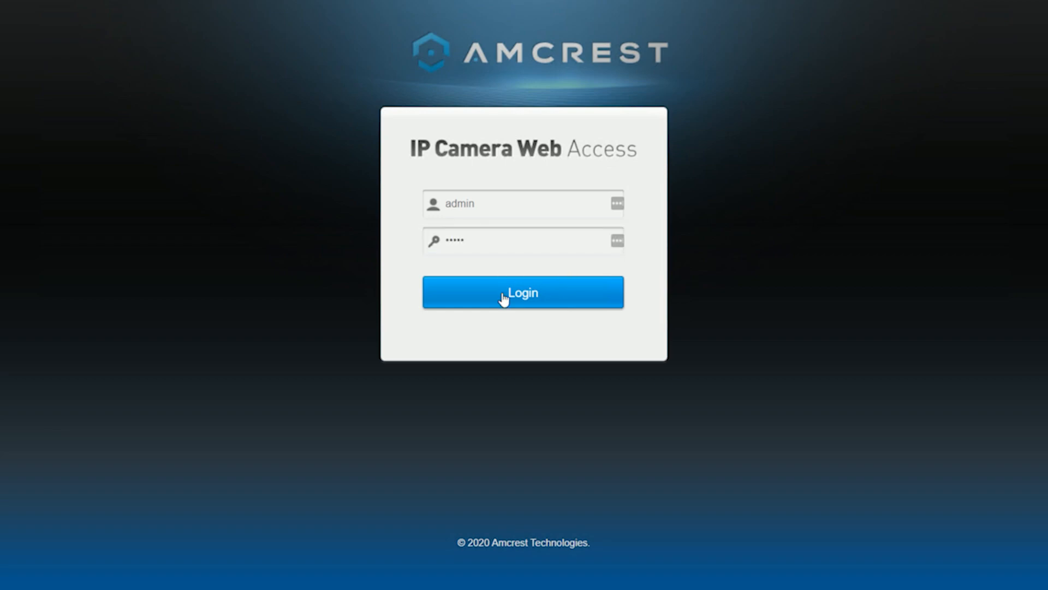
click(523, 292)
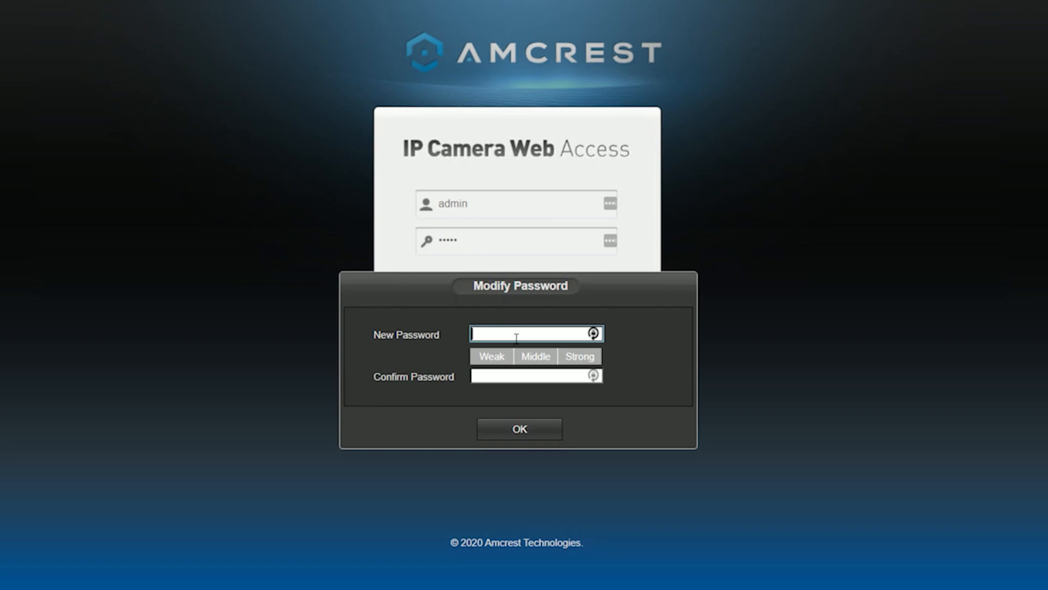
click(519, 429)
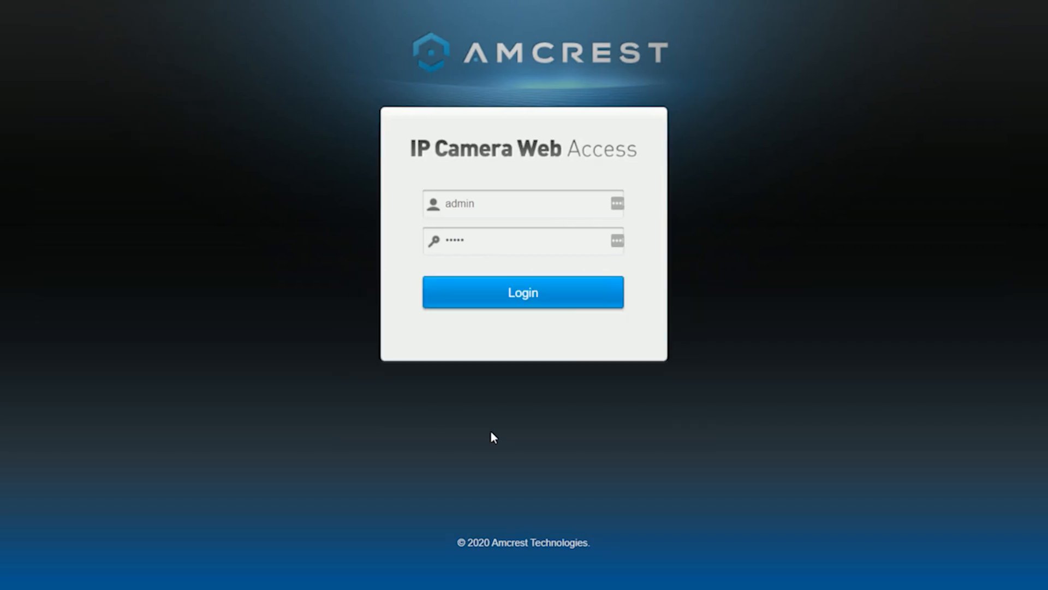
click(523, 292)
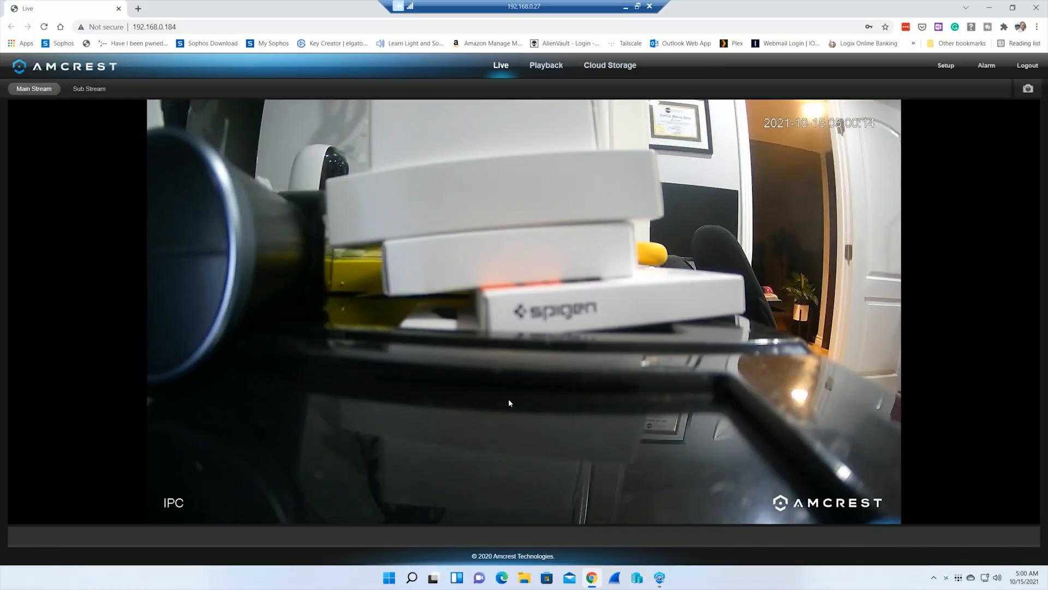
mouse_move(662, 393)
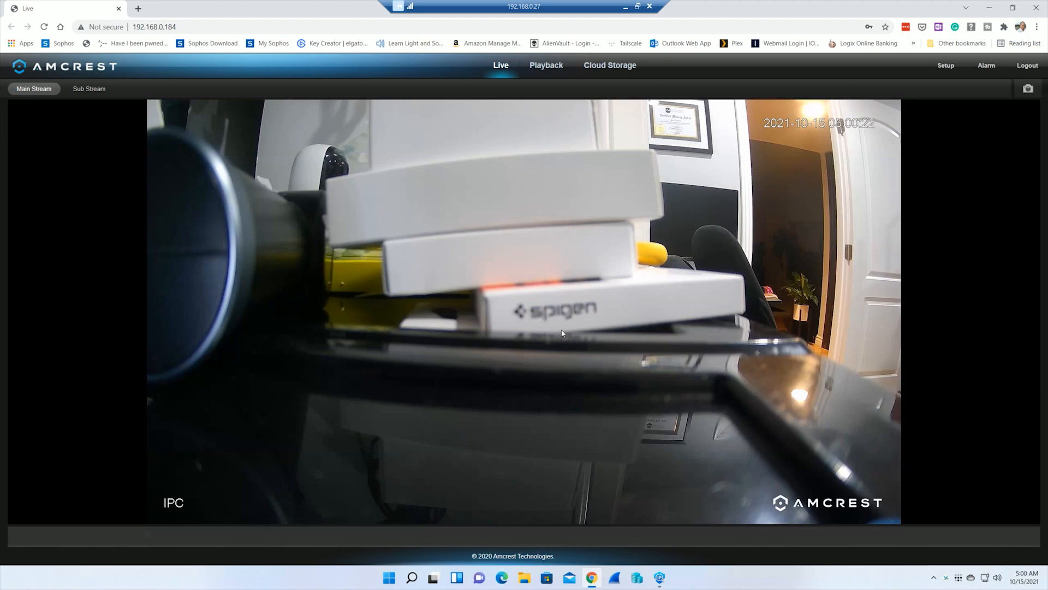
mouse_move(517, 284)
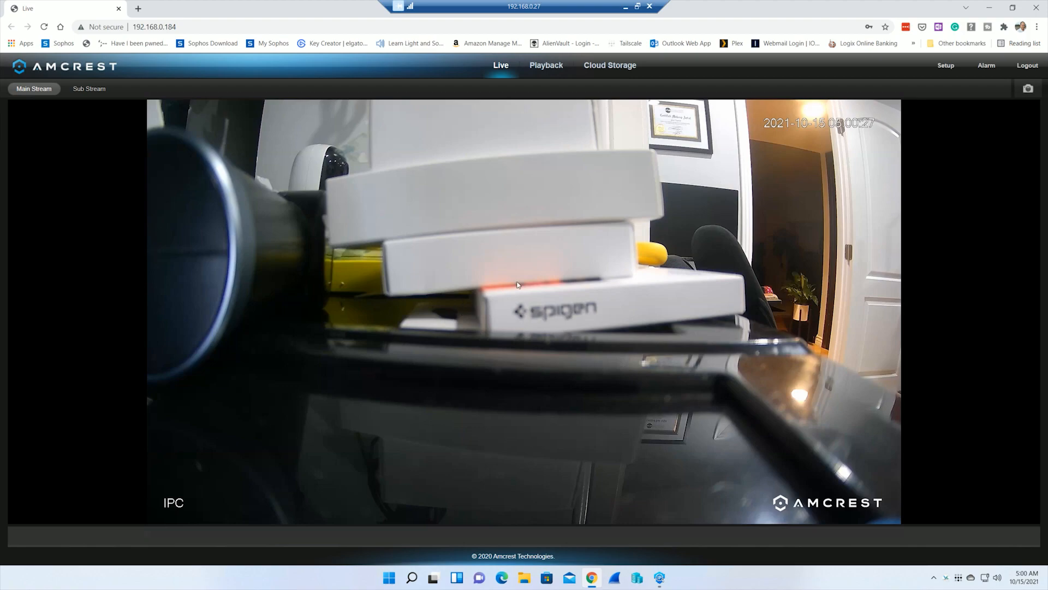
mouse_move(489, 249)
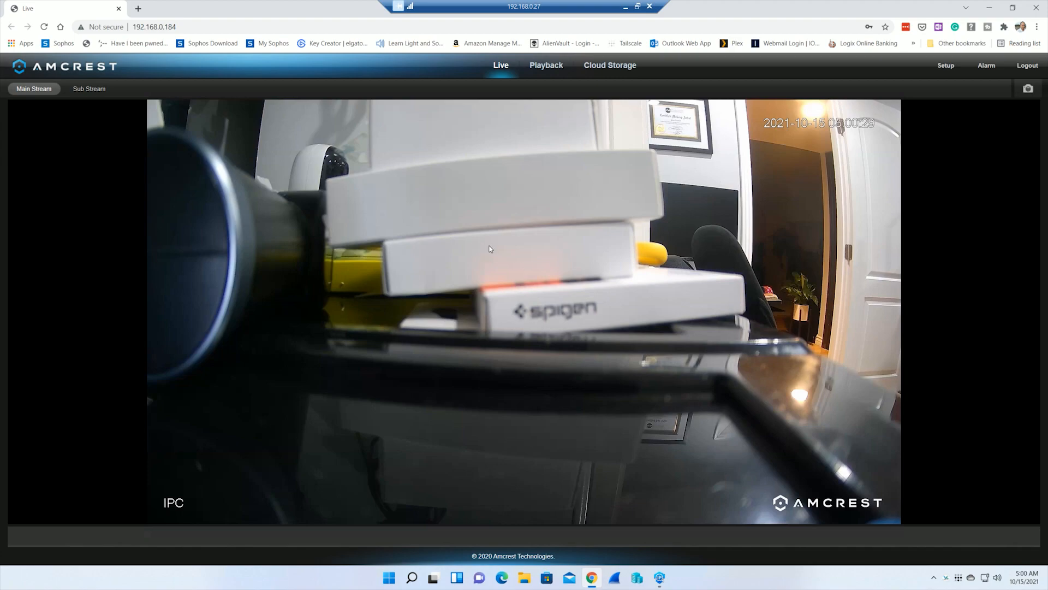
click(945, 65)
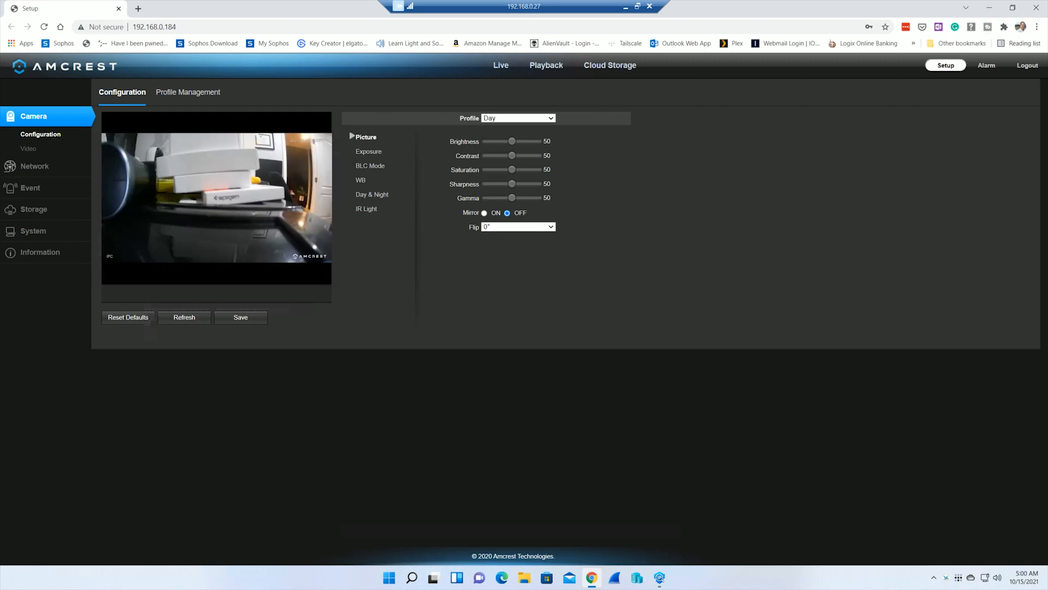
Keep 4K main stream, set bit rate to 6144 Kb/S and watermark 'Pool Right', and save
click(27, 148)
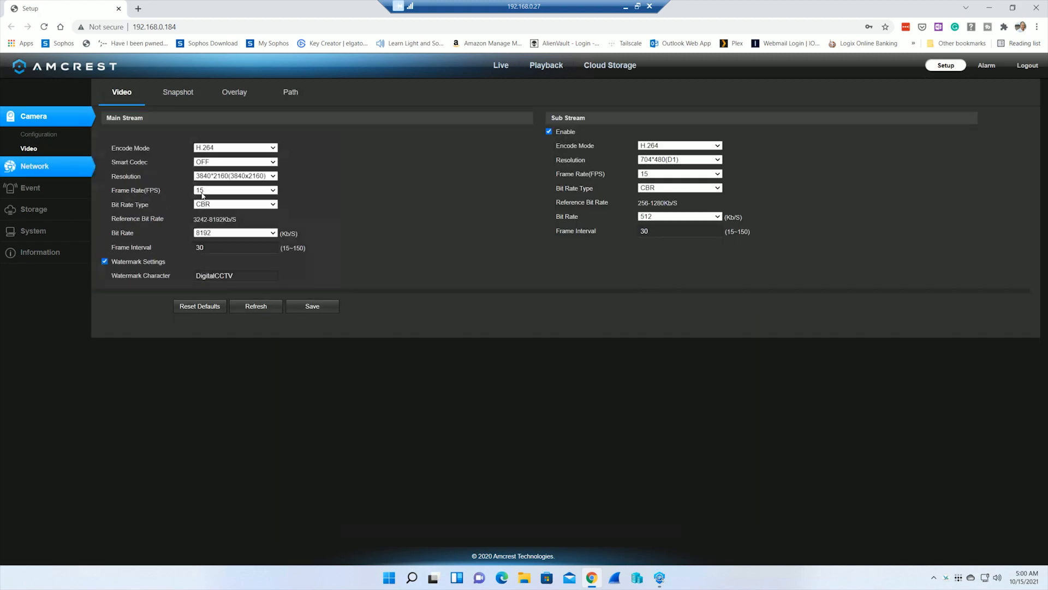
mouse_move(242, 182)
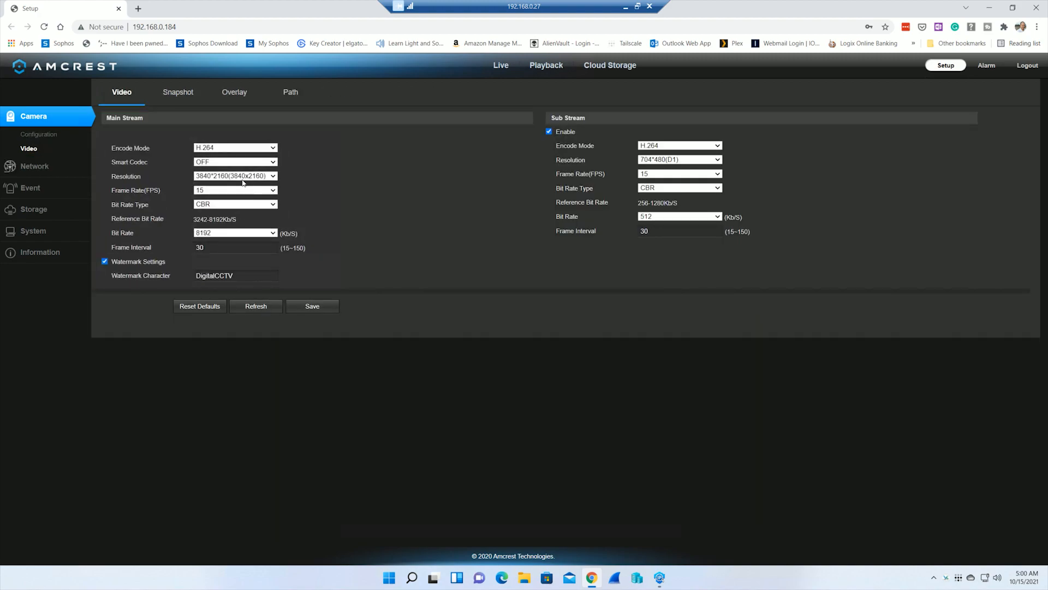
mouse_move(244, 178)
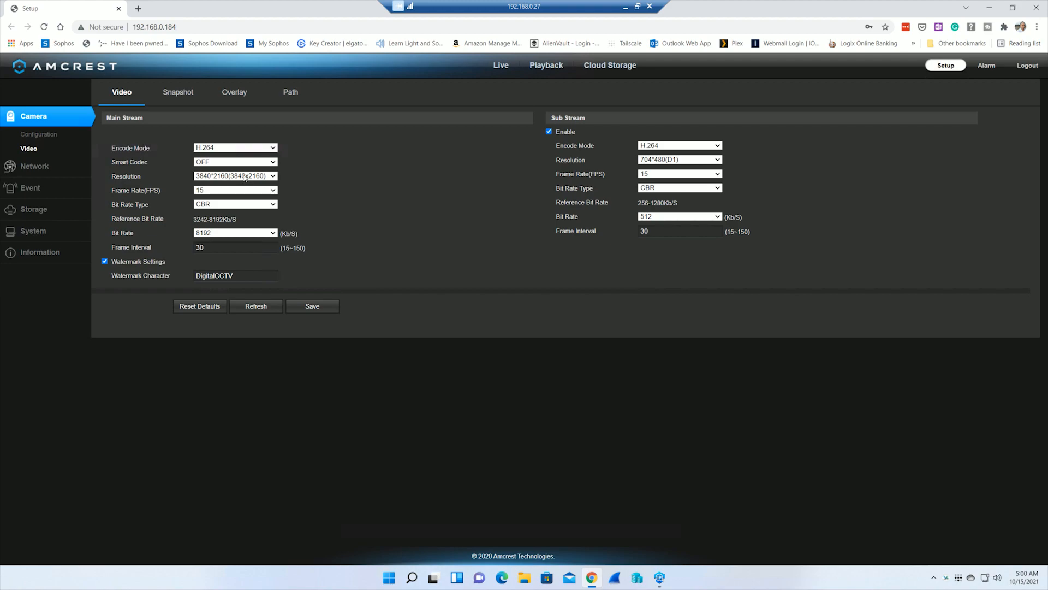
click(234, 175)
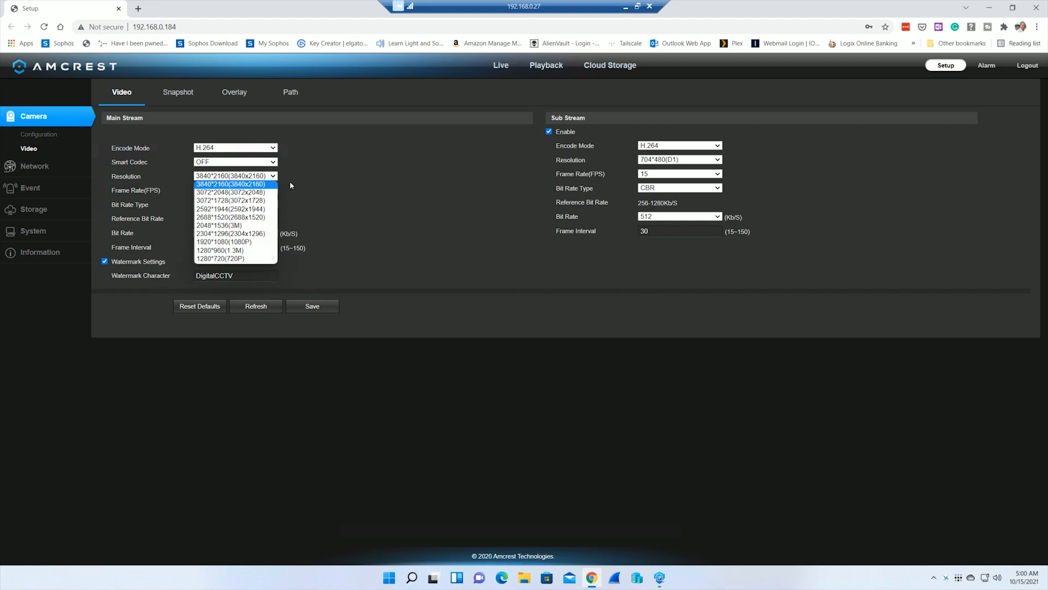
click(230, 184)
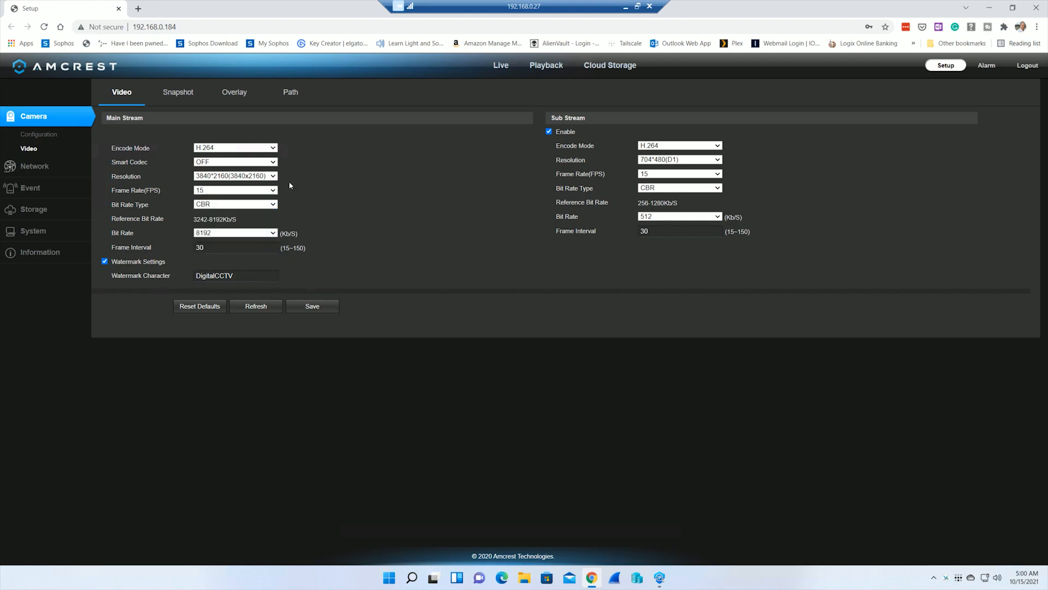
mouse_move(315, 203)
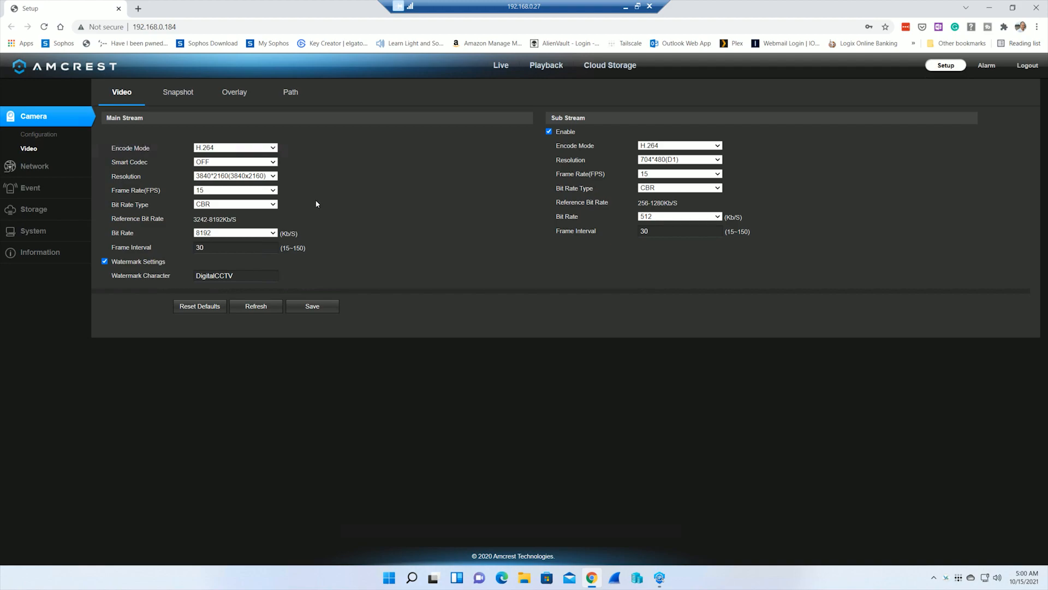
mouse_move(237, 209)
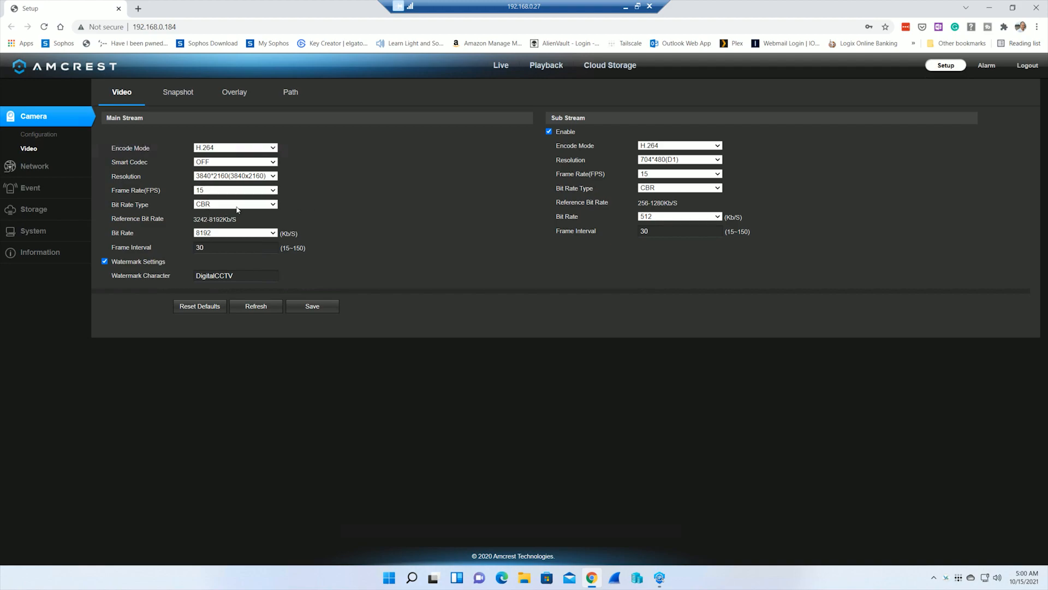
mouse_move(369, 234)
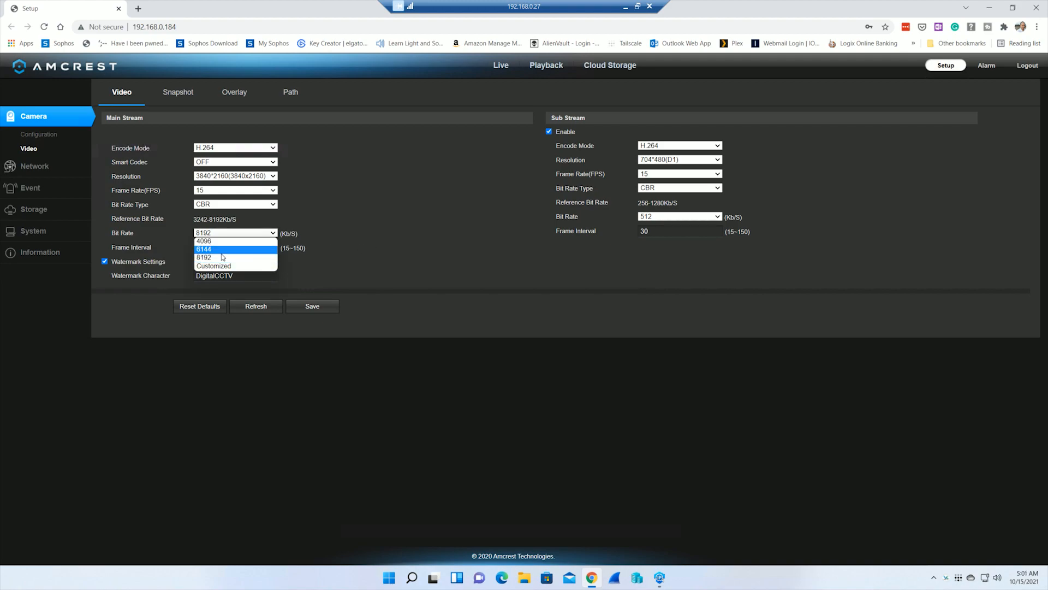
click(203, 249)
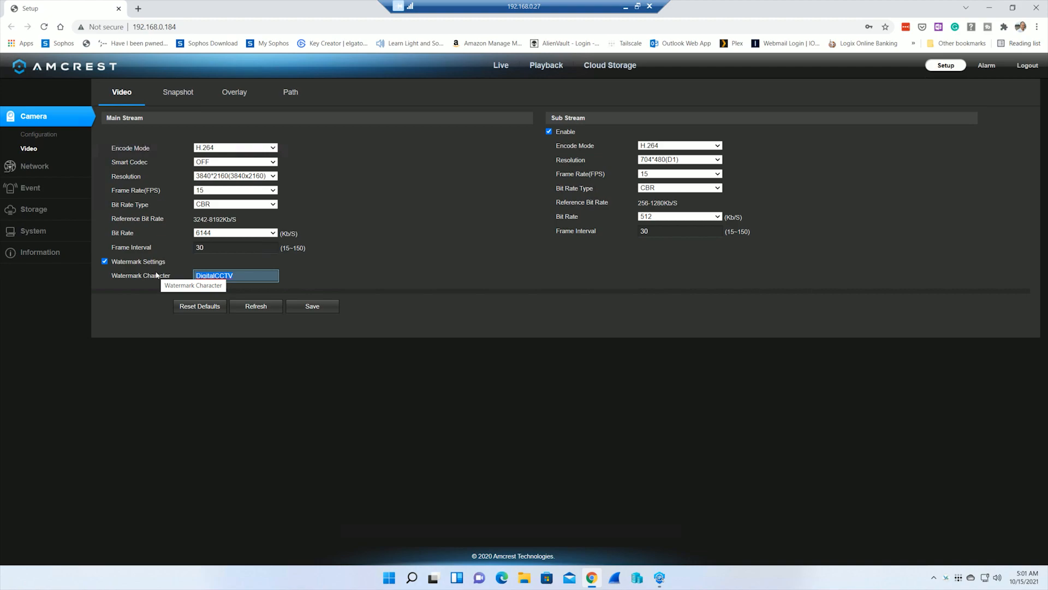
click(312, 305)
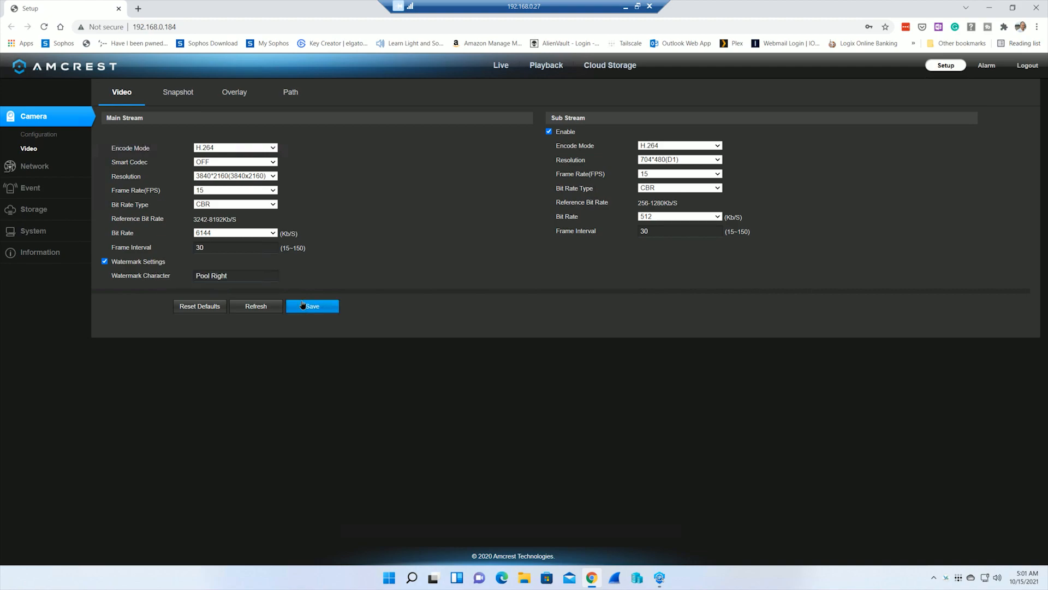
click(311, 306)
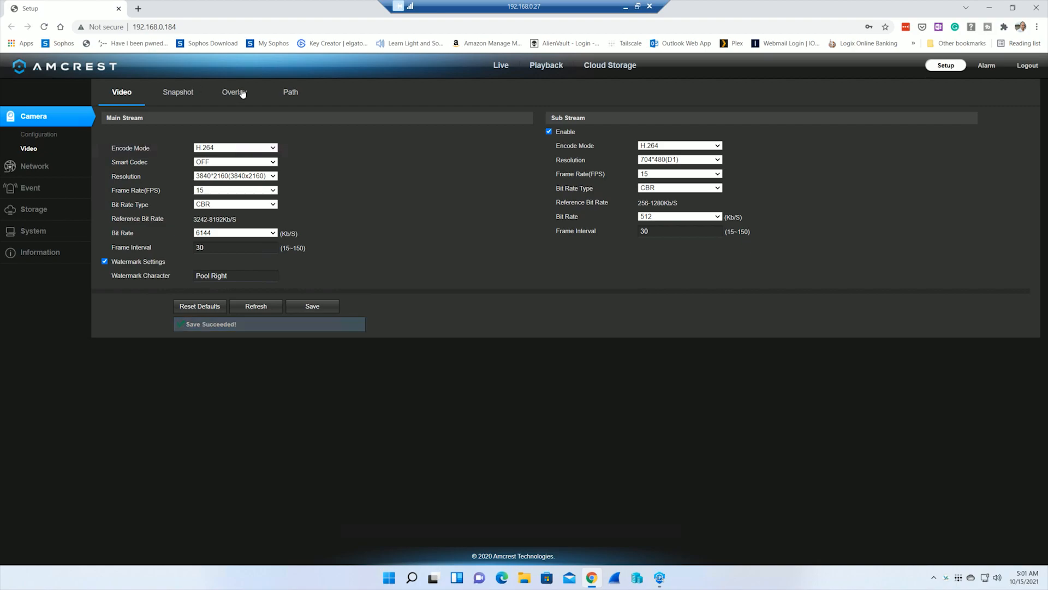
click(233, 92)
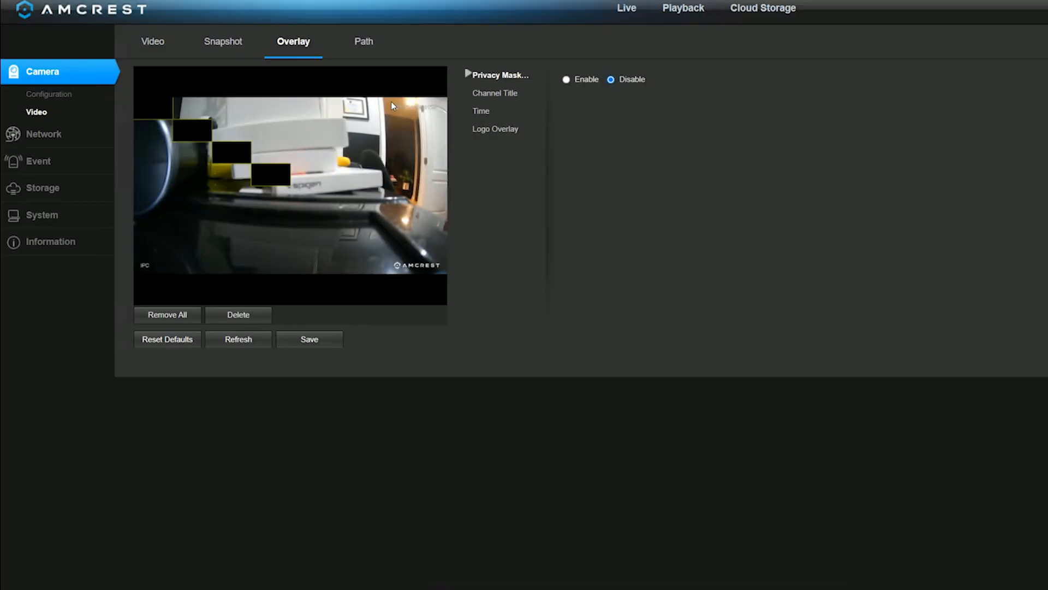
Set the channel title overlay to 'Pool Right' and save it
click(495, 93)
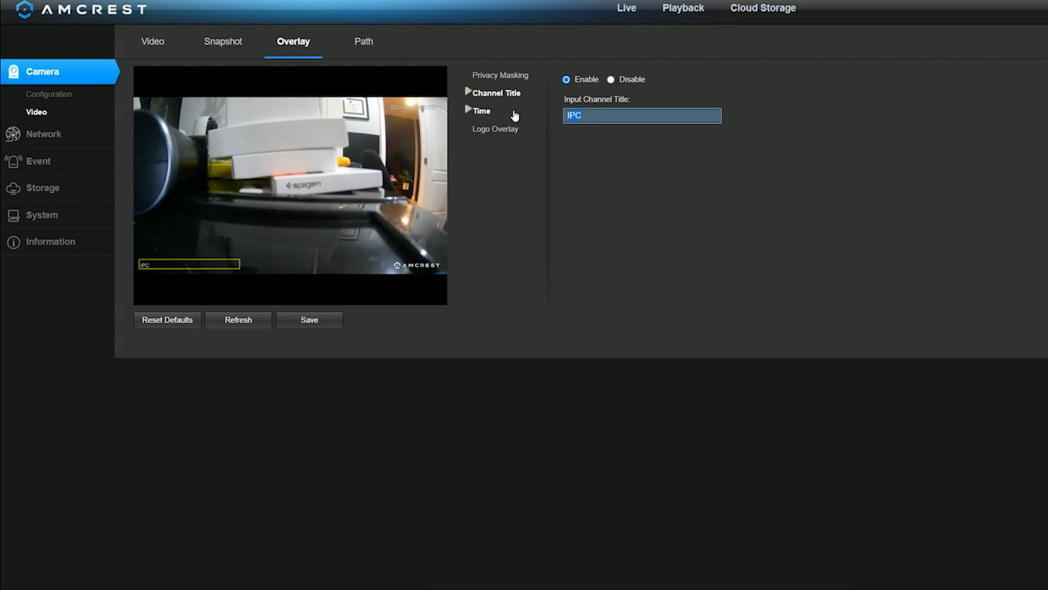
text(Pool Right)
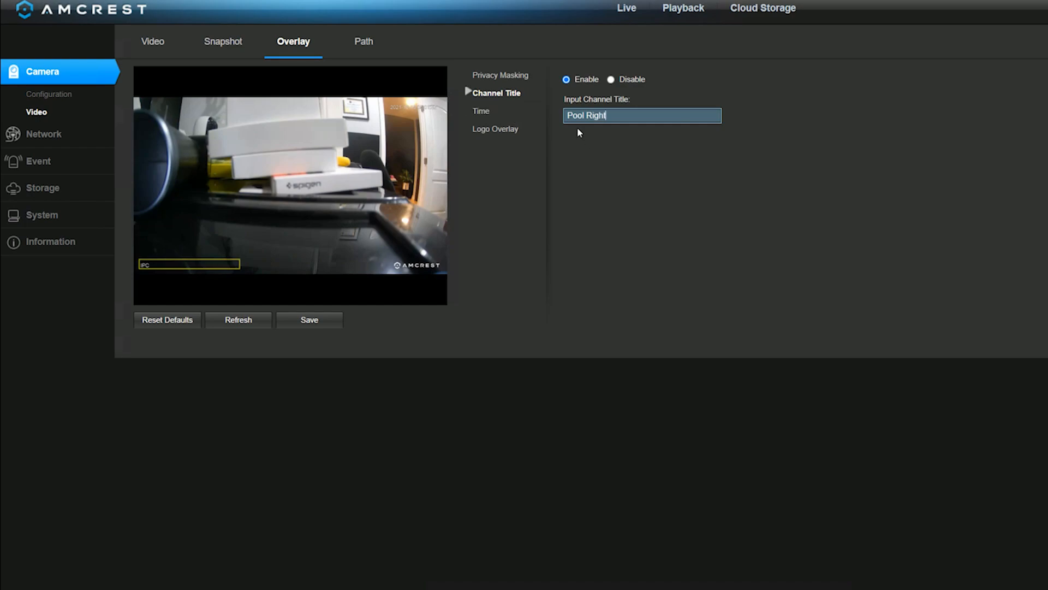
click(309, 320)
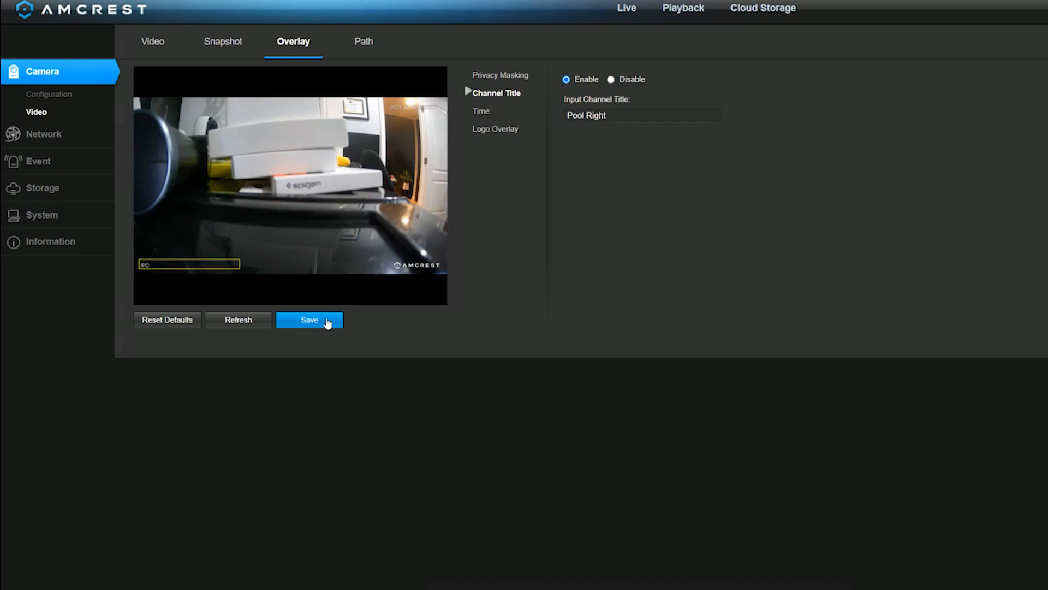
Disable the Amcrest logo overlay and view the camera version information
click(309, 319)
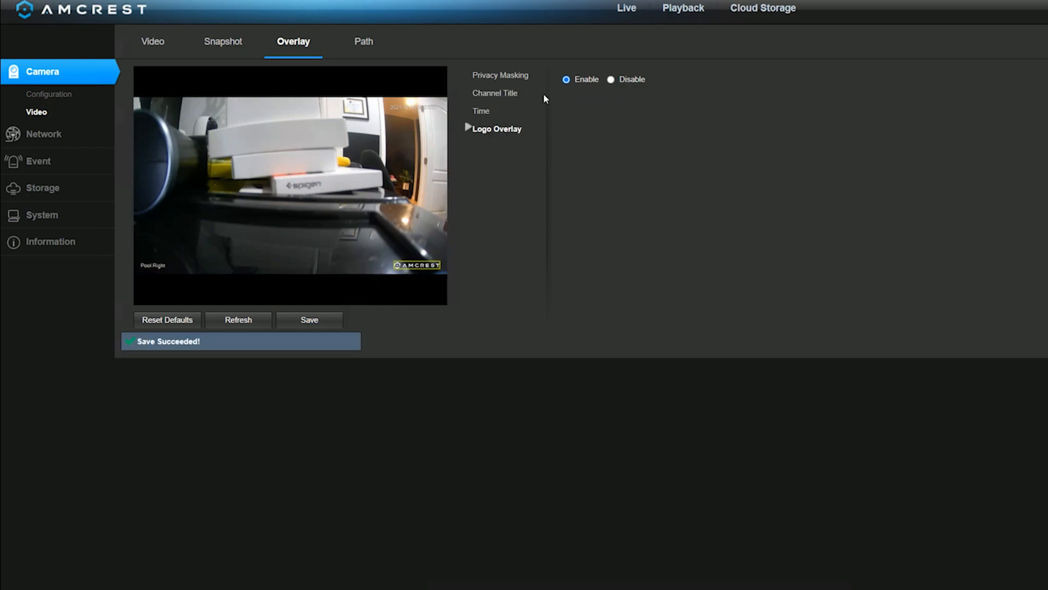
click(610, 79)
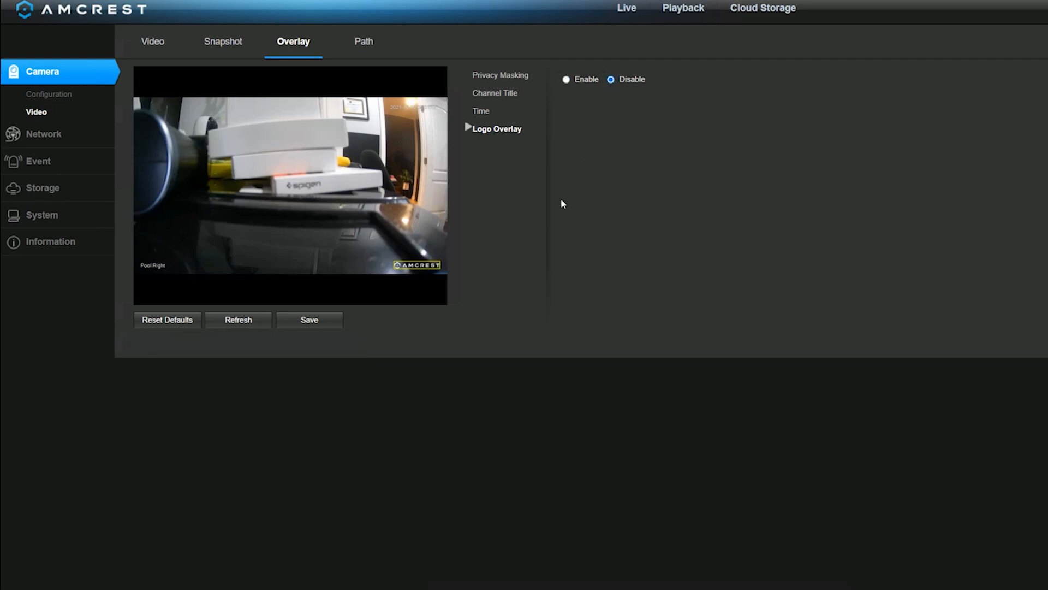
mouse_move(304, 316)
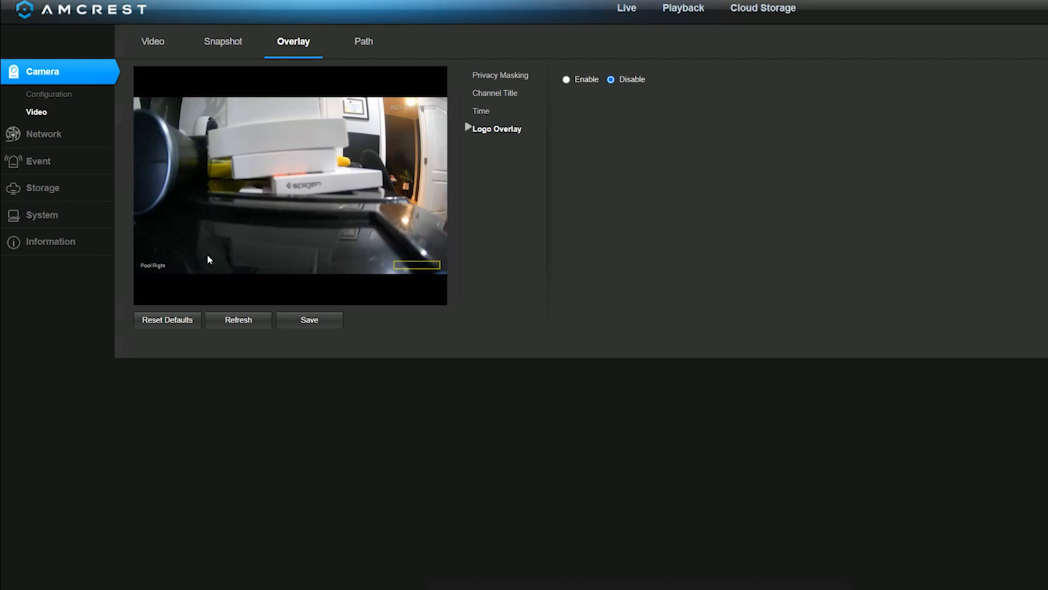
mouse_move(331, 258)
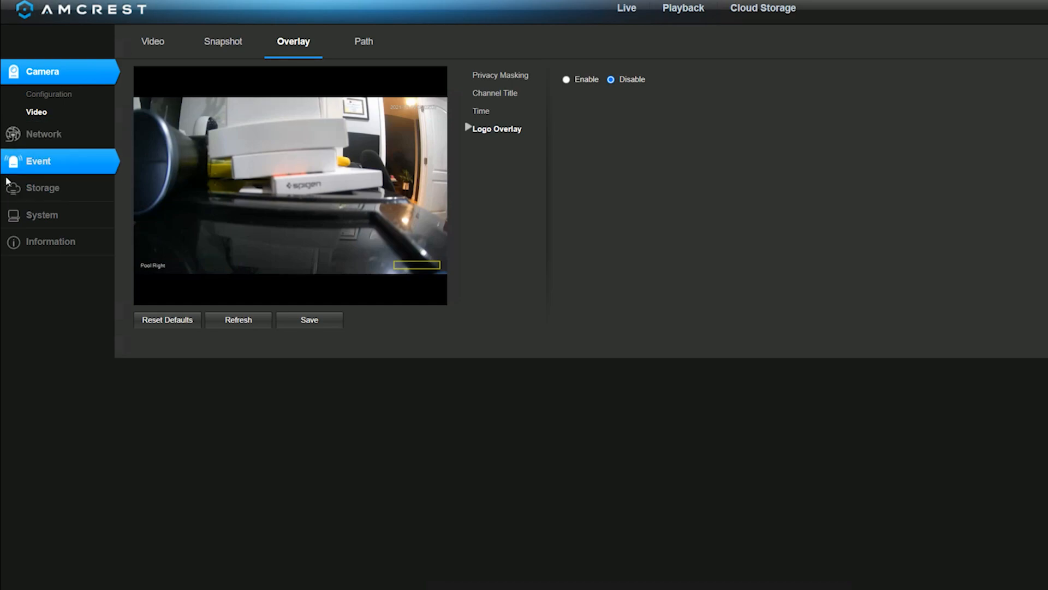
mouse_move(50, 242)
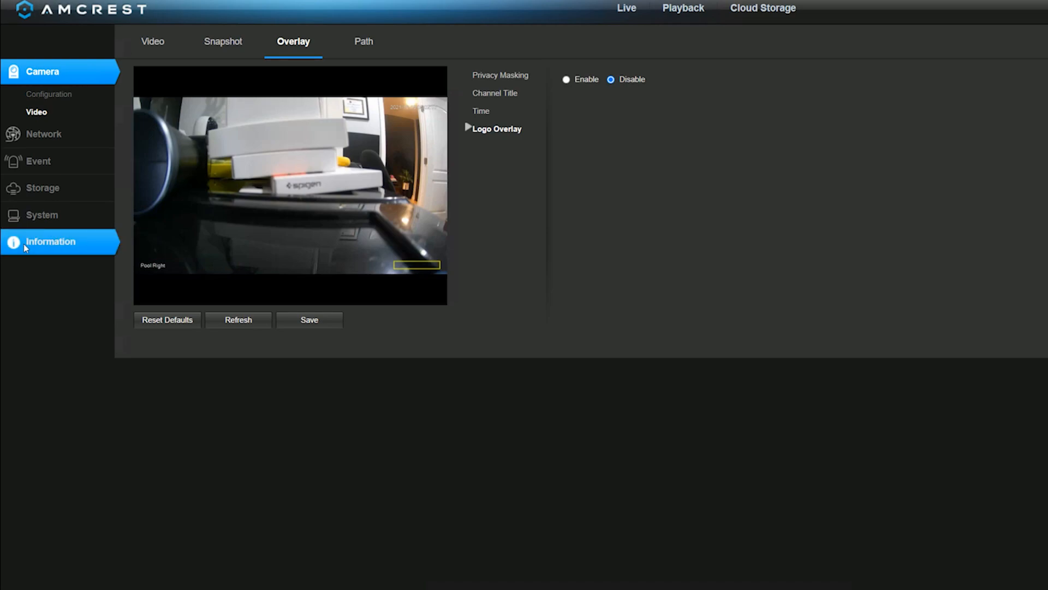
click(51, 242)
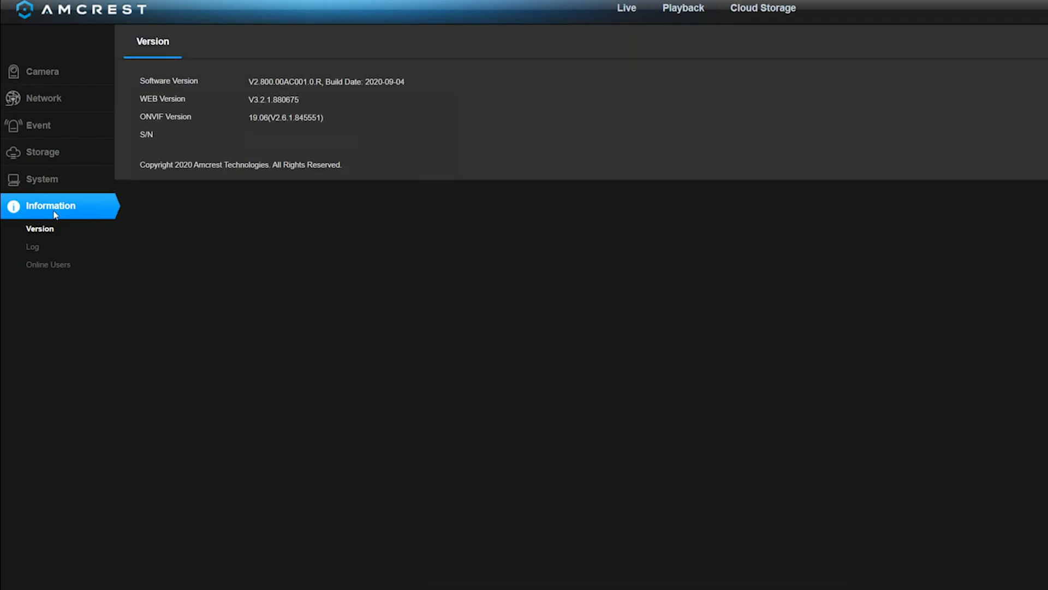
Switch System > General > Date&Time to 12-Hour format and save
click(42, 179)
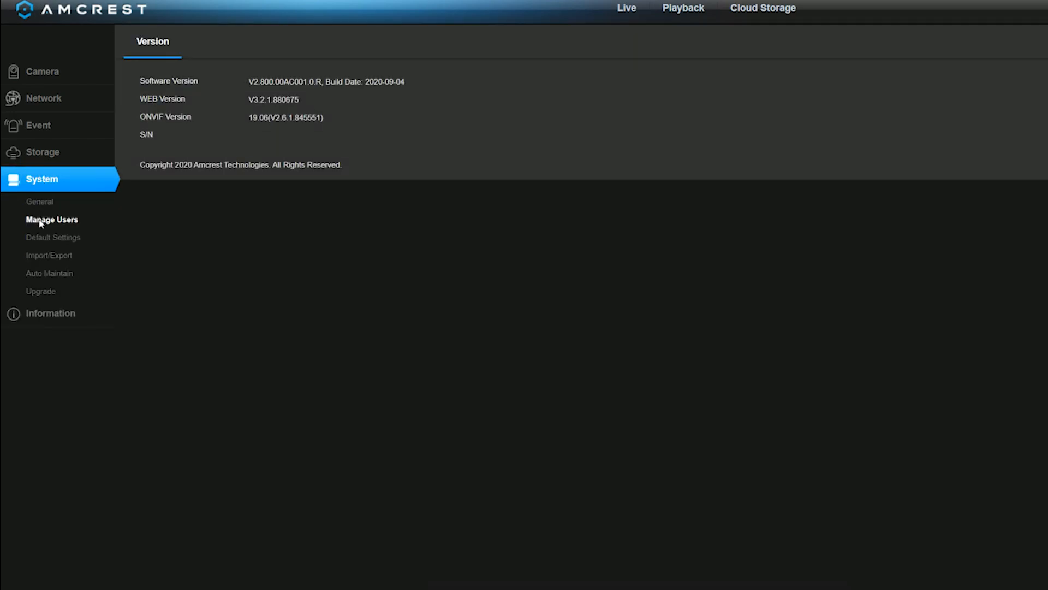
click(39, 202)
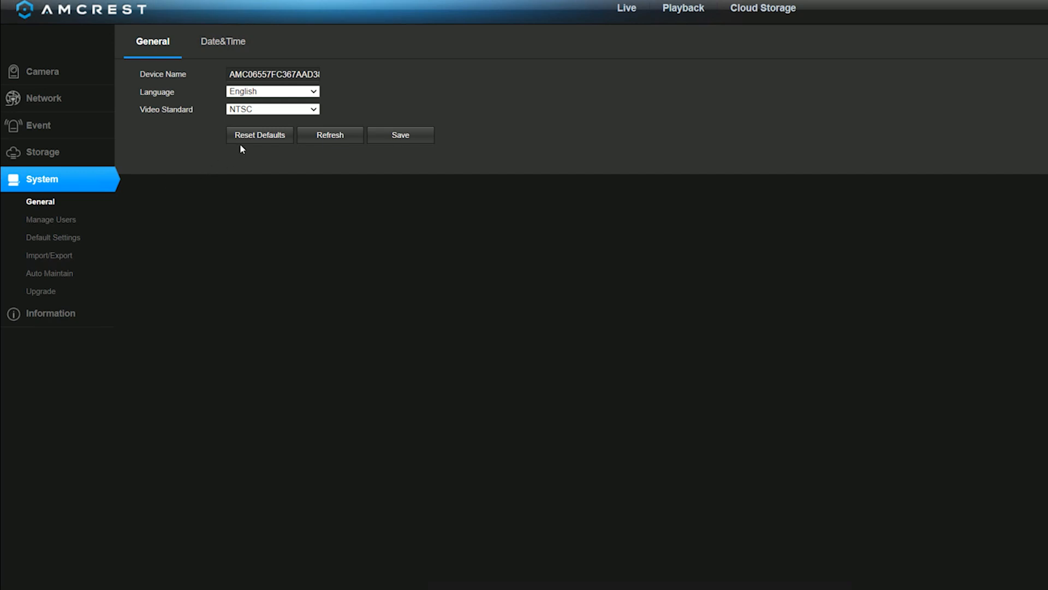
click(222, 42)
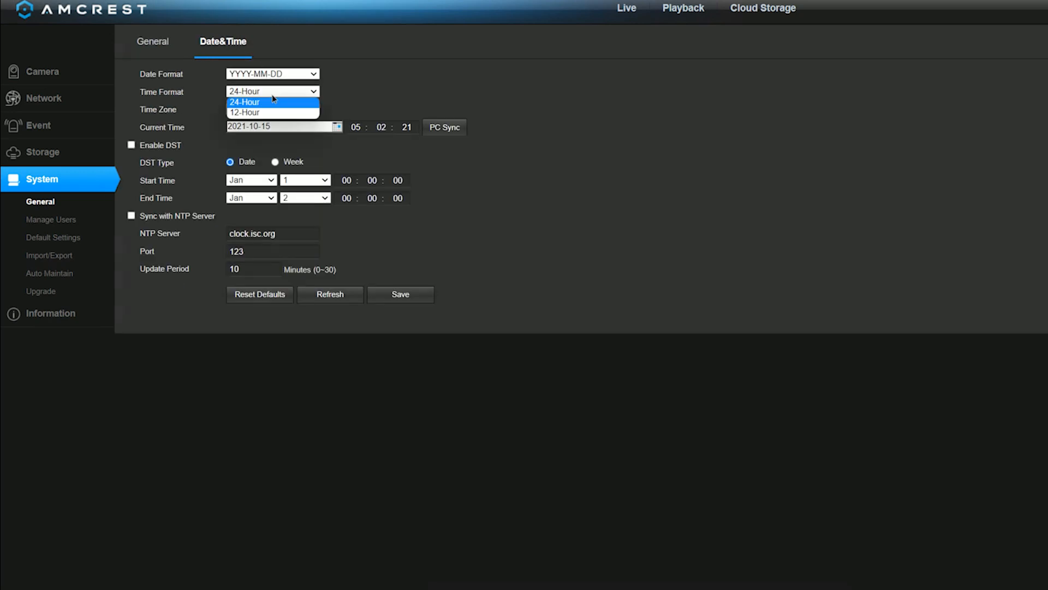
click(243, 111)
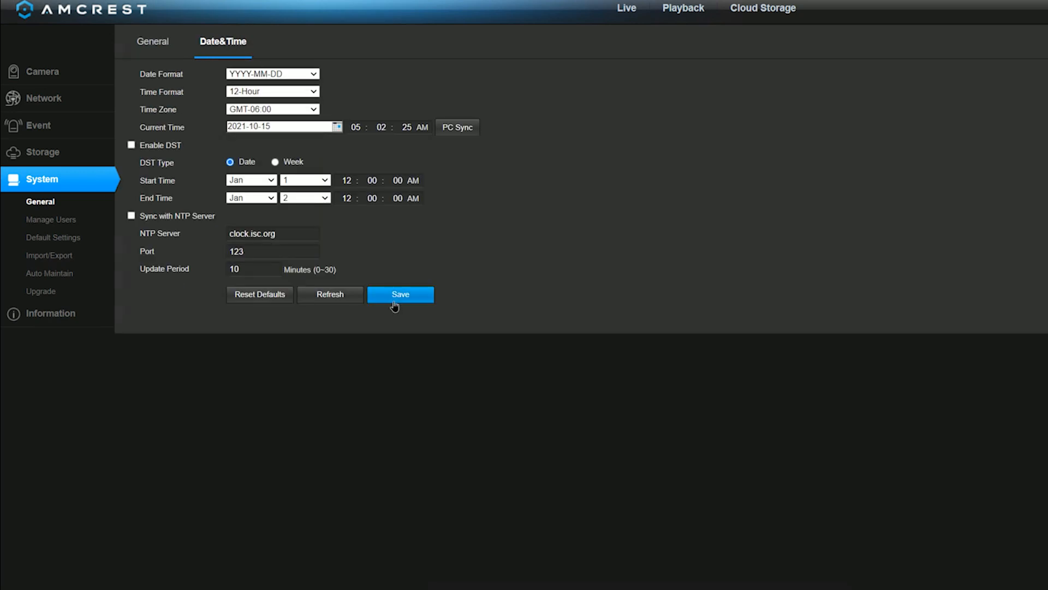
click(400, 294)
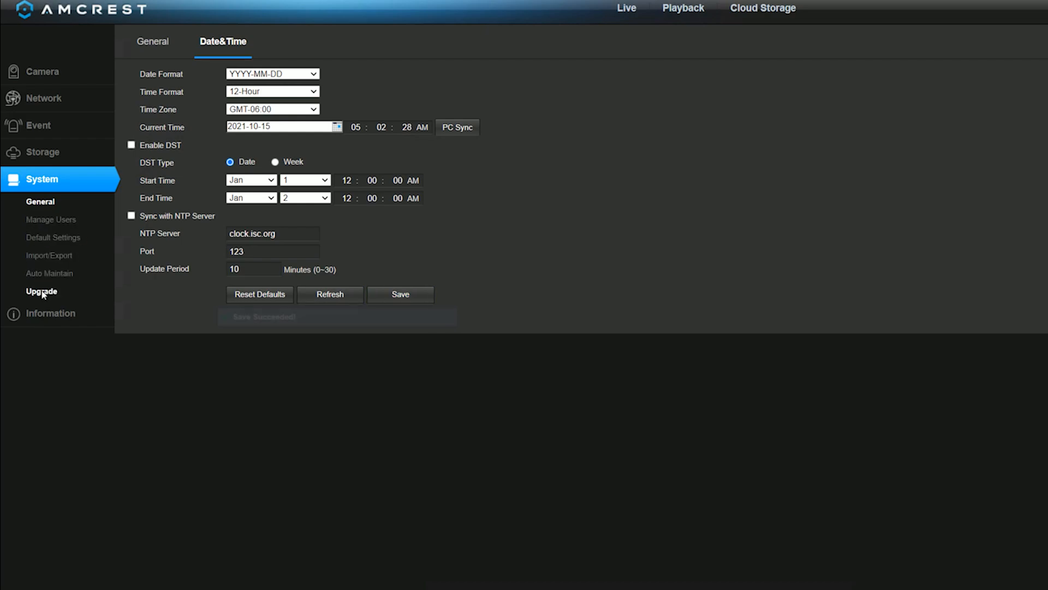
click(51, 273)
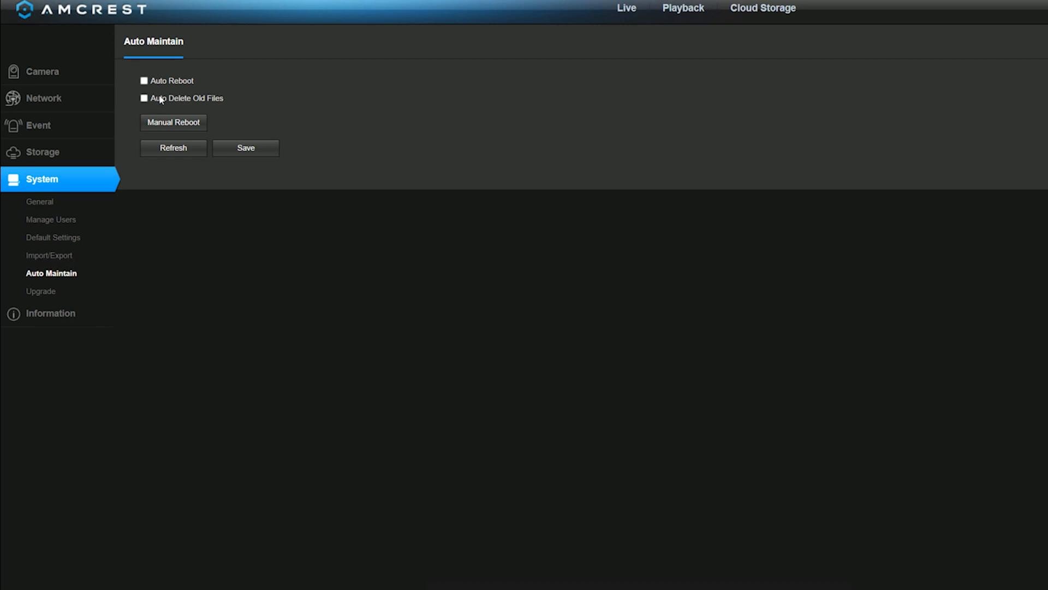
mouse_move(160, 99)
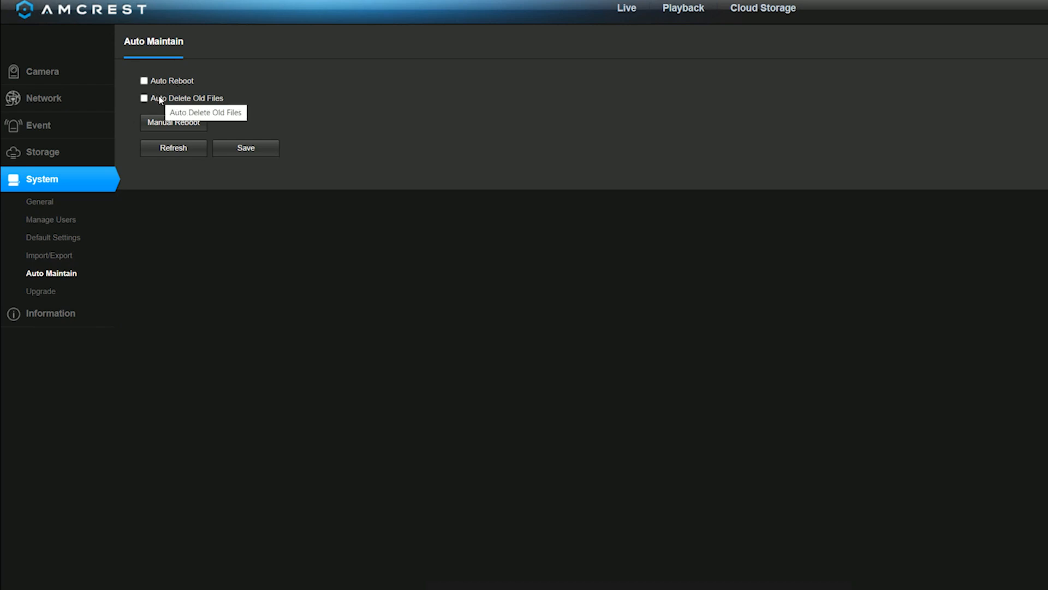
mouse_move(144, 94)
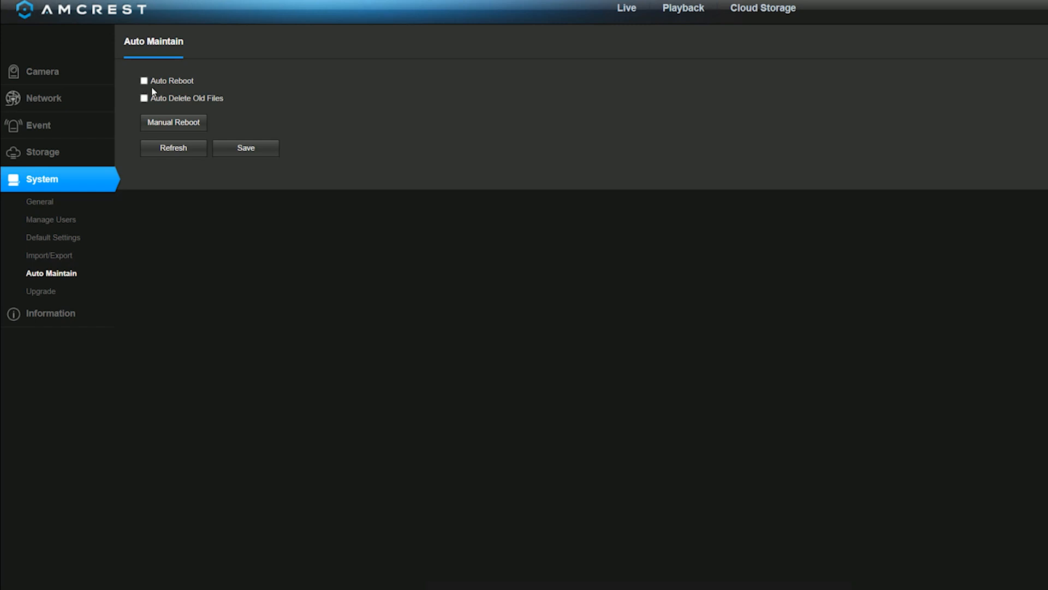
mouse_move(171, 112)
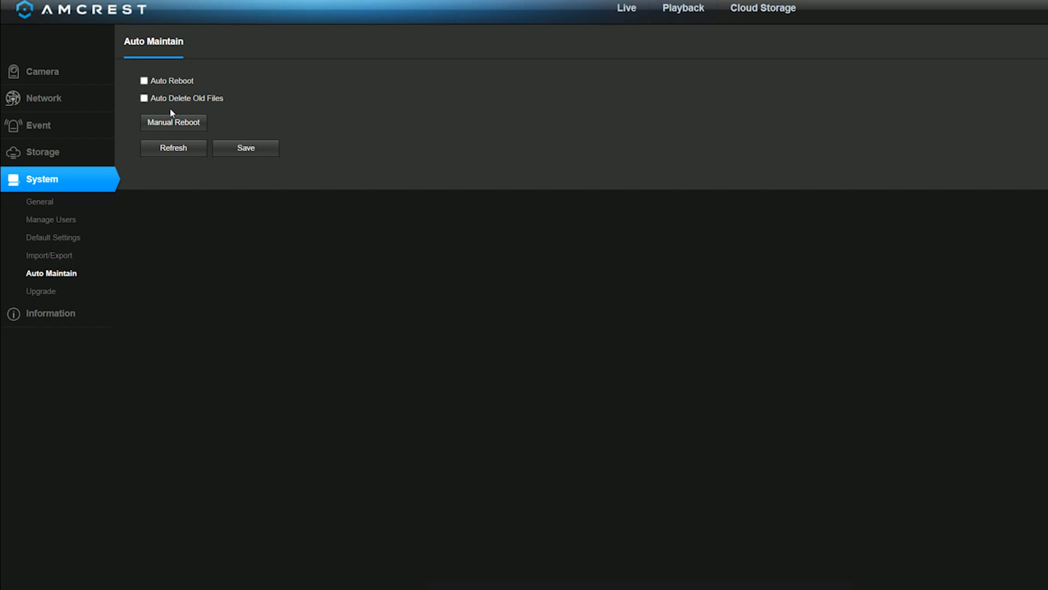
mouse_move(158, 123)
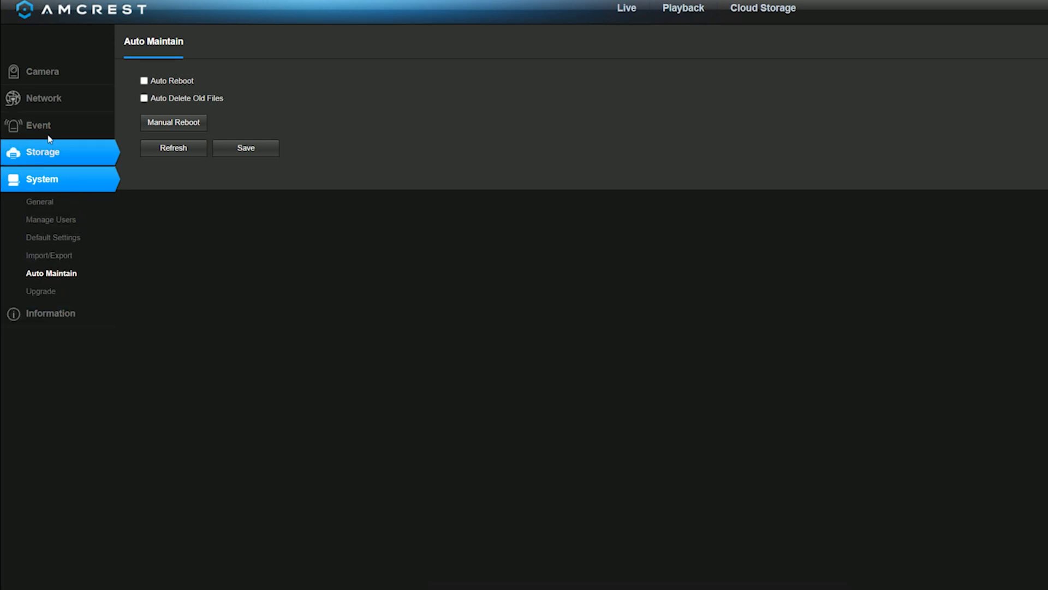
mouse_move(43, 98)
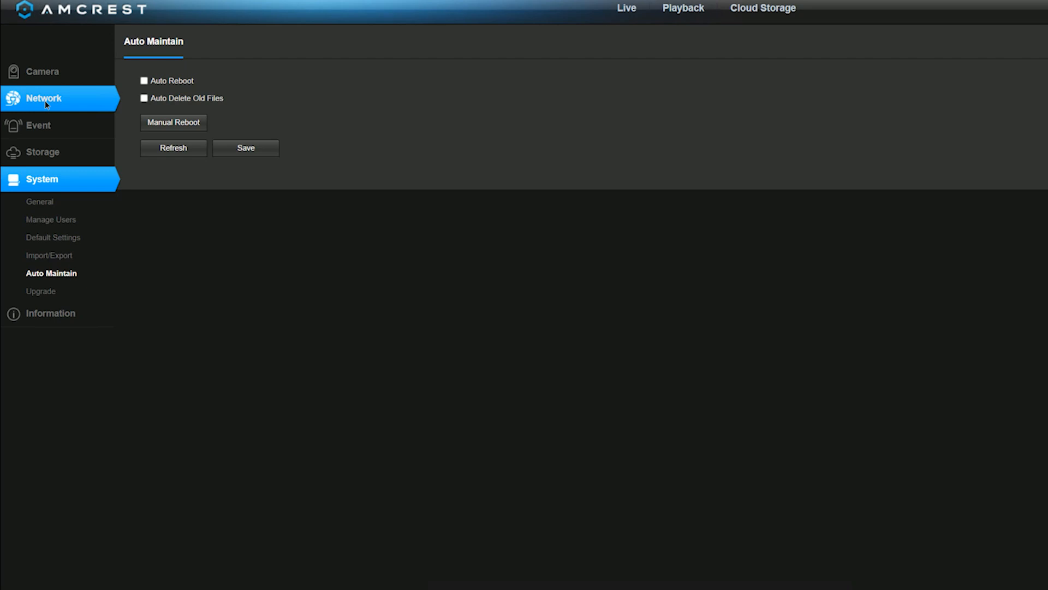
Expand the Network section in the sidebar to list TCP/IP and other pages
click(43, 97)
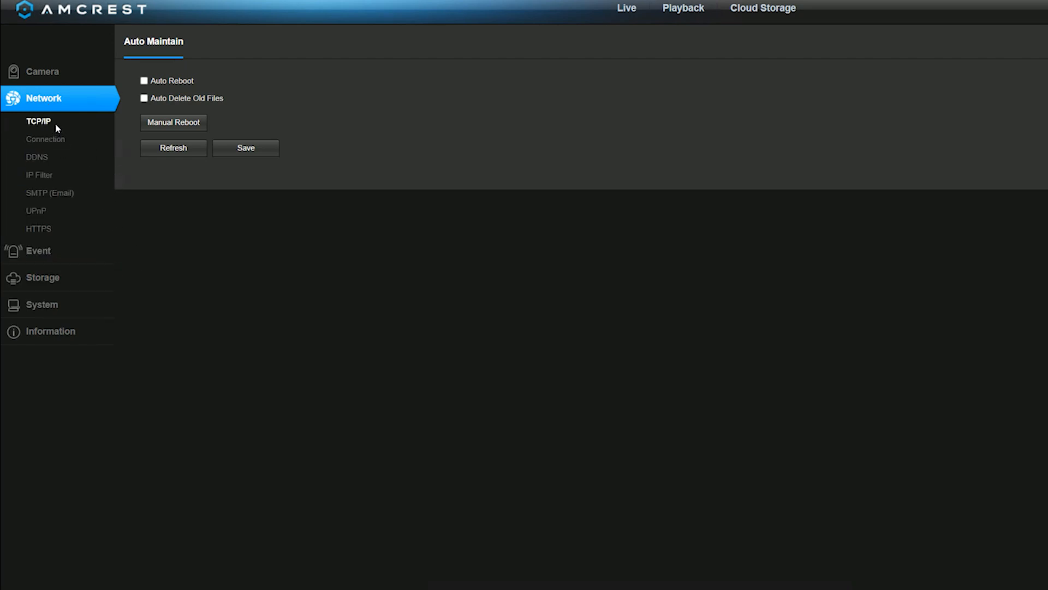
Check the camera's DHCP TCP/IP details (IP 192.168.0.184), then go to Connection
click(38, 122)
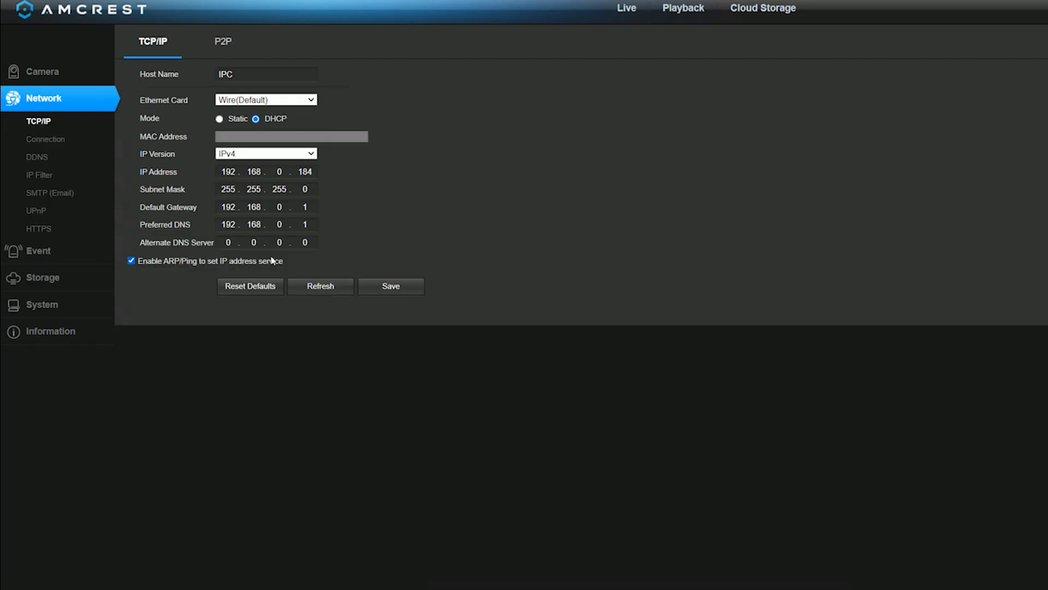
mouse_move(269, 255)
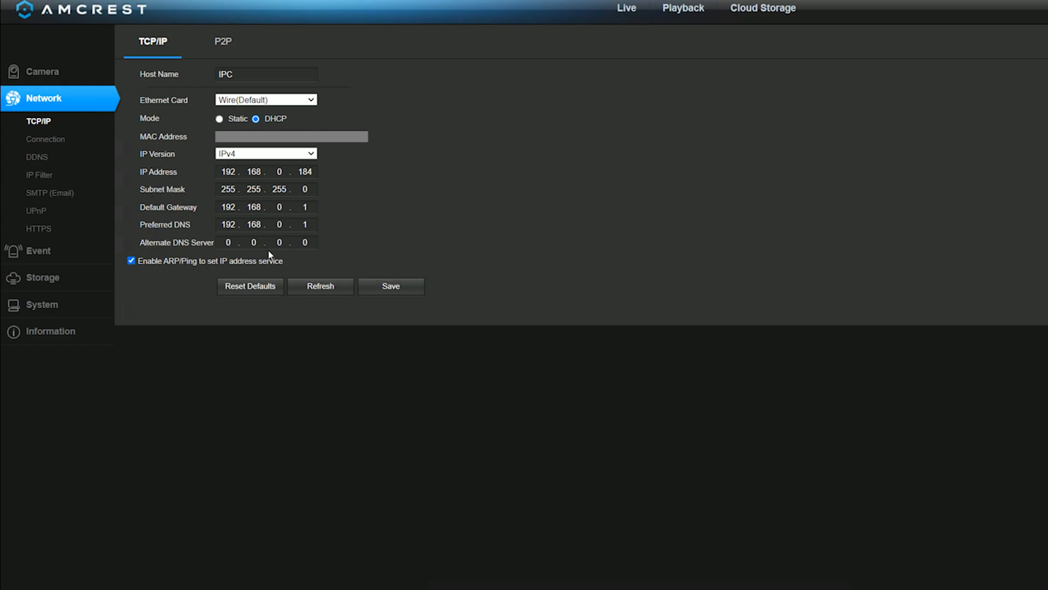
double_click(305, 189)
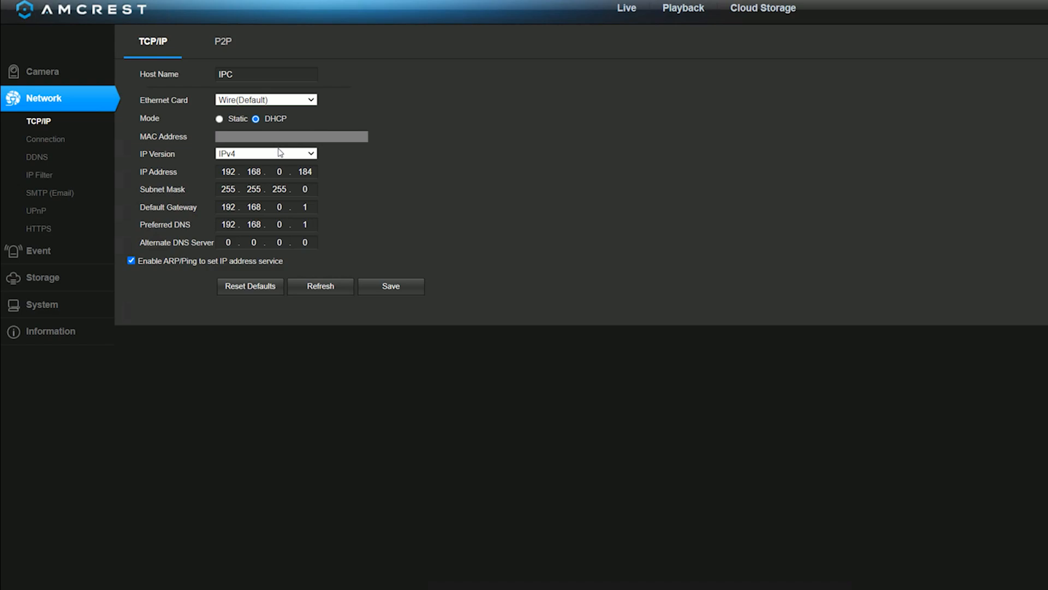
double_click(306, 206)
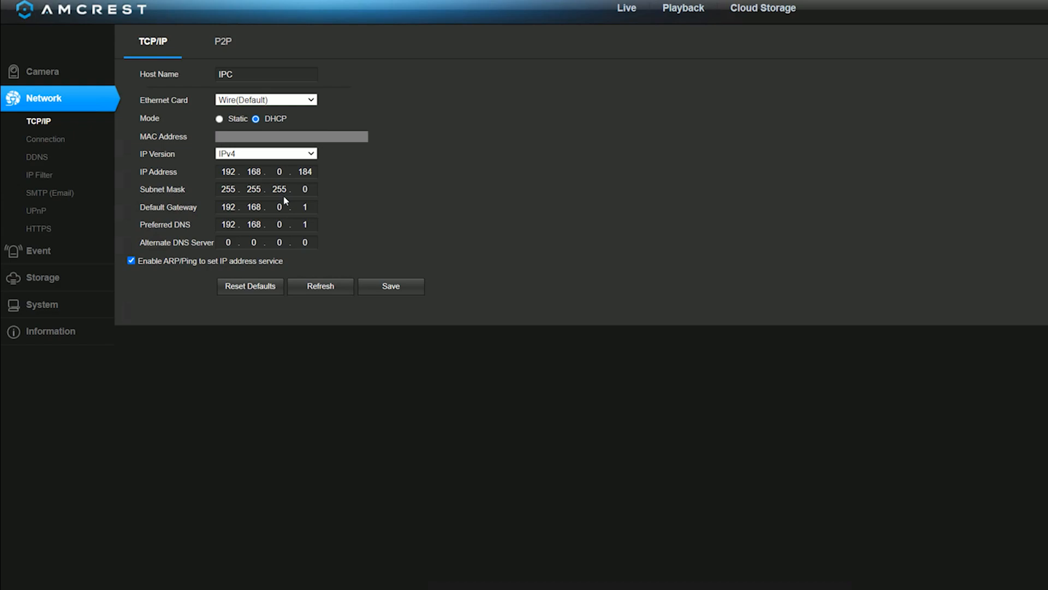
click(45, 139)
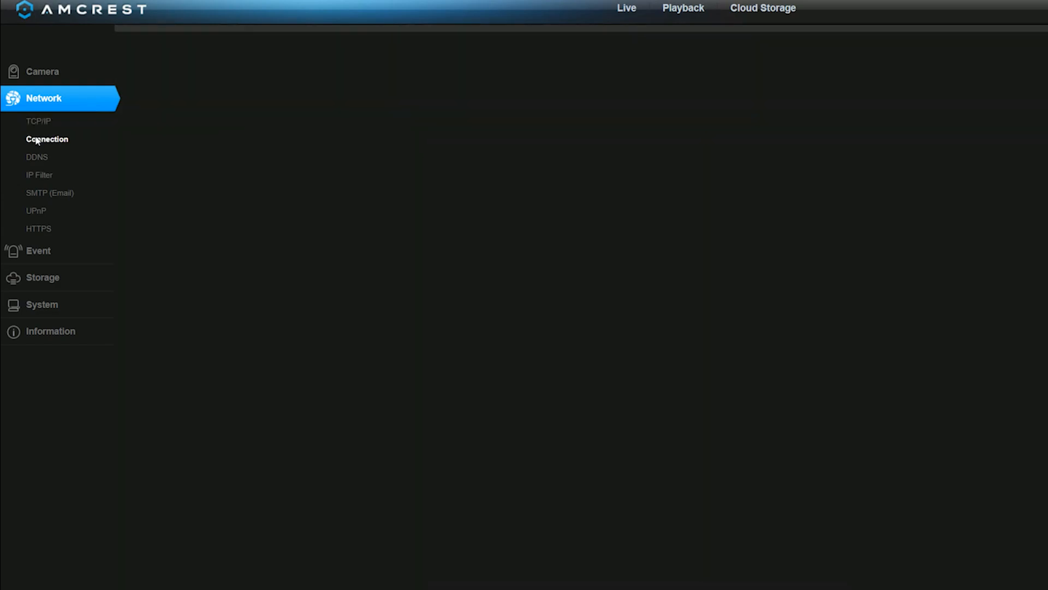
Change the HTTP port from 80 to 1095, save, and load 192.168.0.184:1095
click(47, 139)
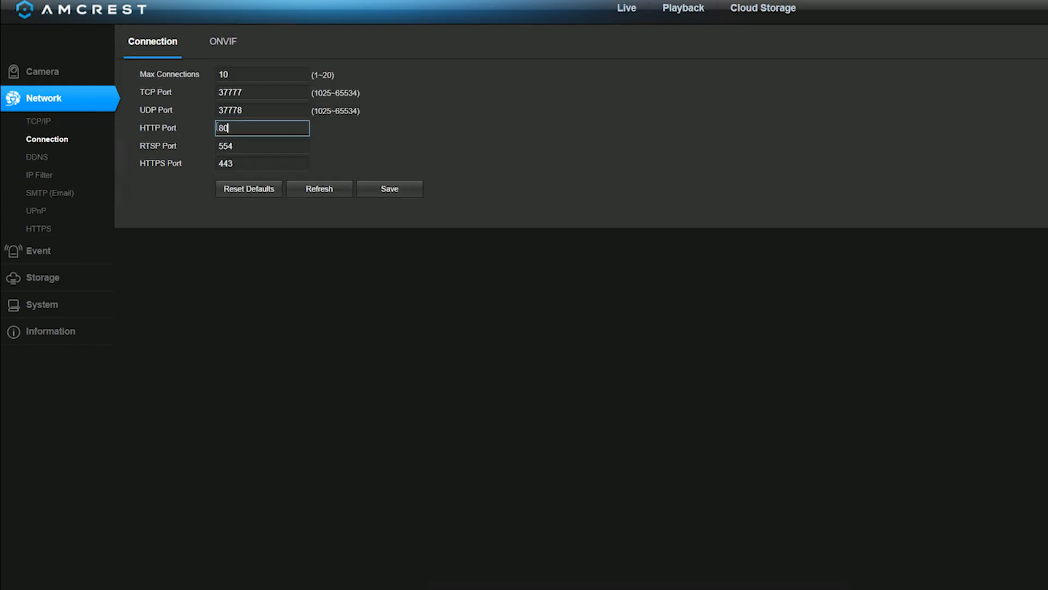
triple_click(262, 128)
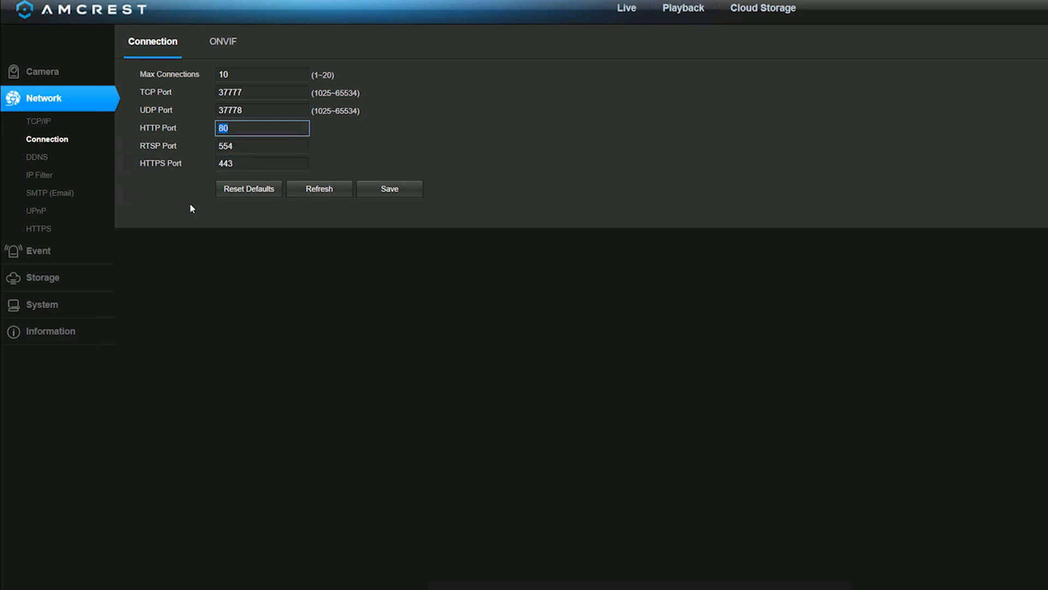
text(1095)
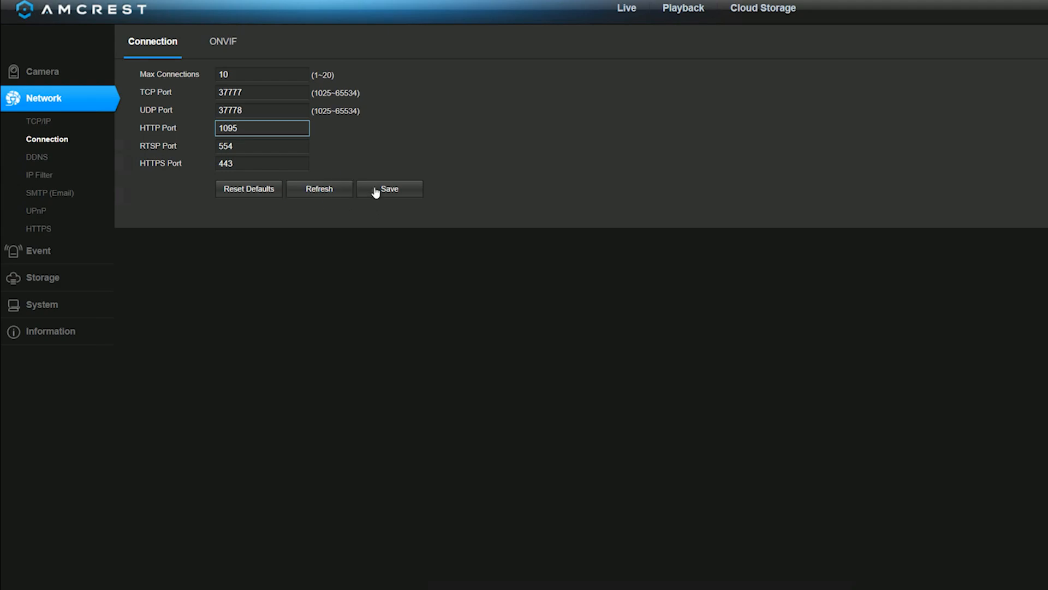
click(389, 188)
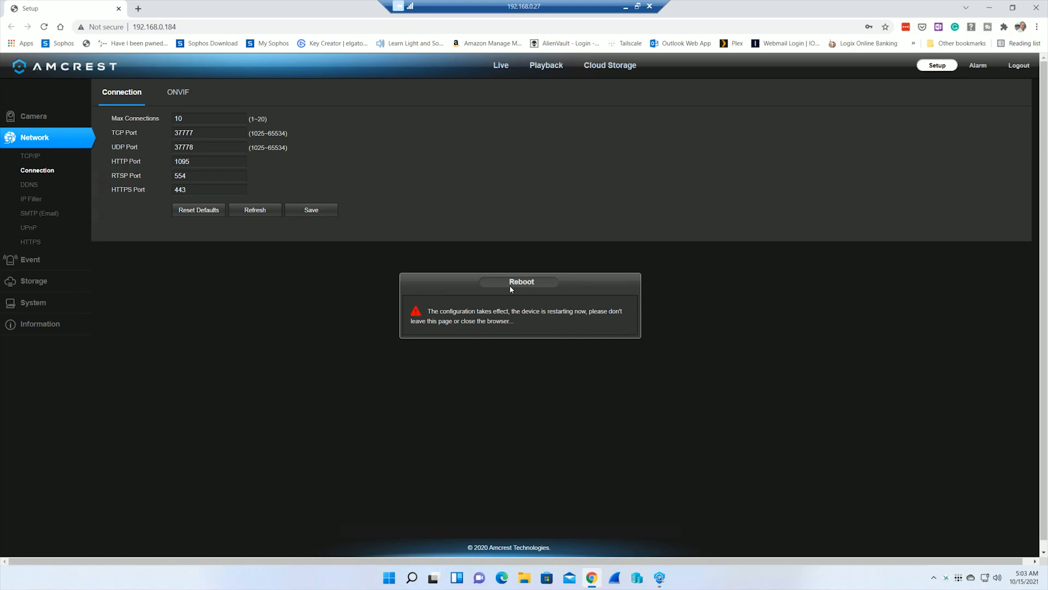
mouse_move(440, 137)
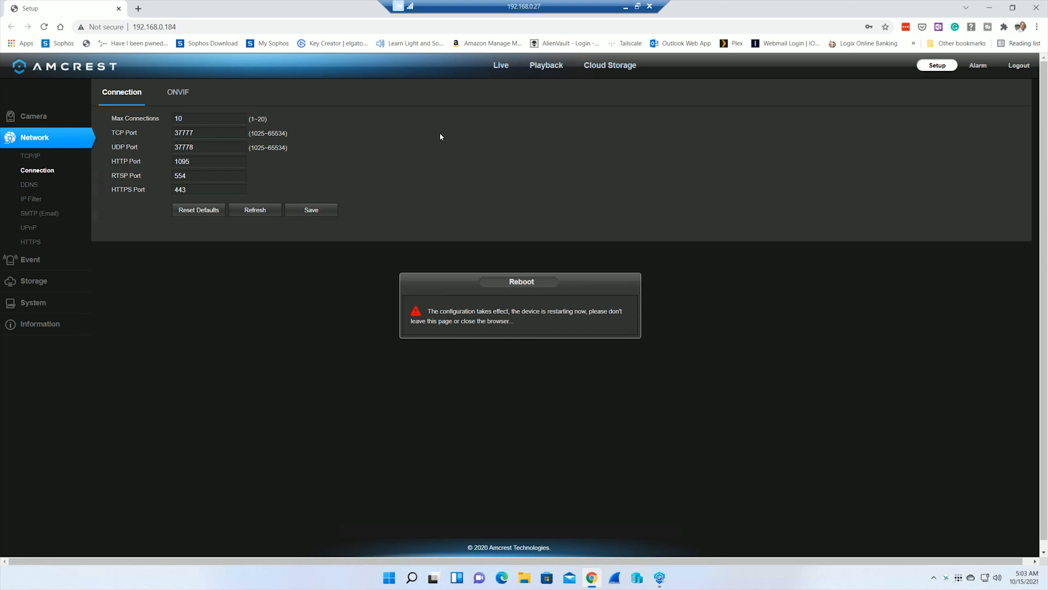
mouse_move(238, 55)
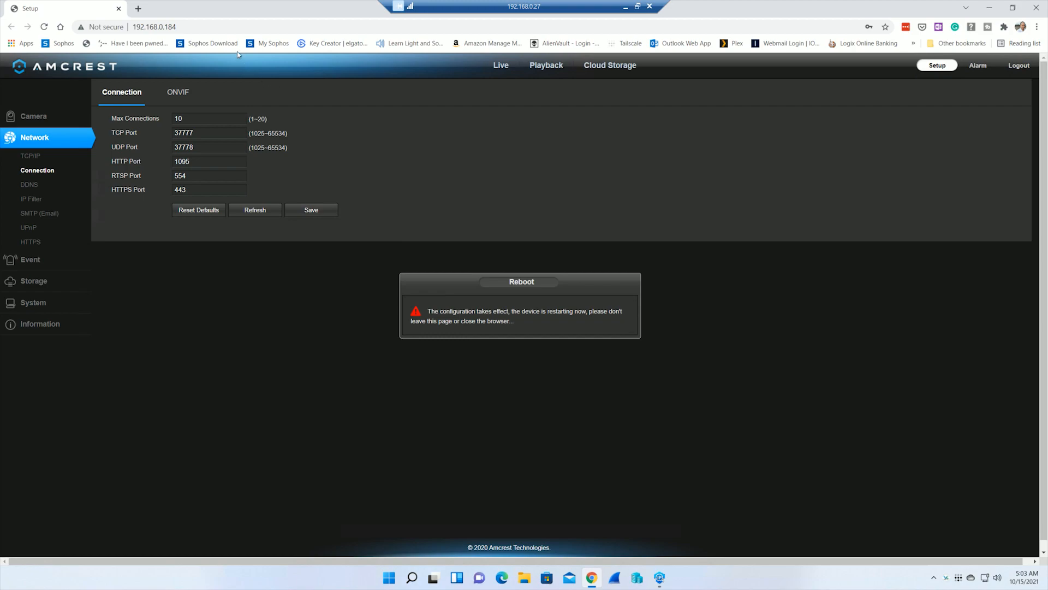
click(154, 26)
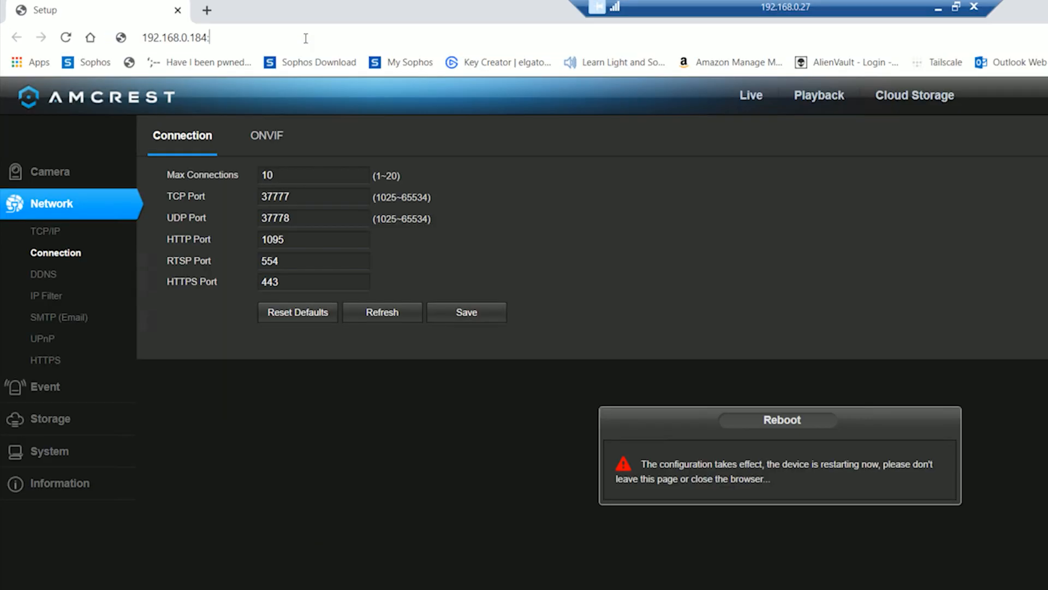
text(:1095)
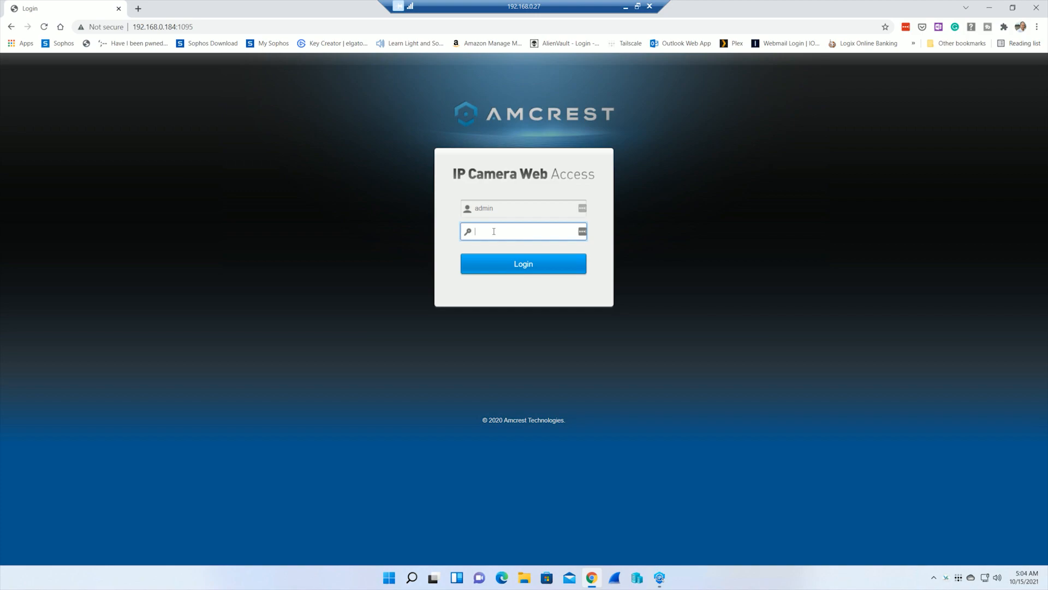
Log in at 192.168.0.184:1095 to show the live Pool Right video
click(523, 263)
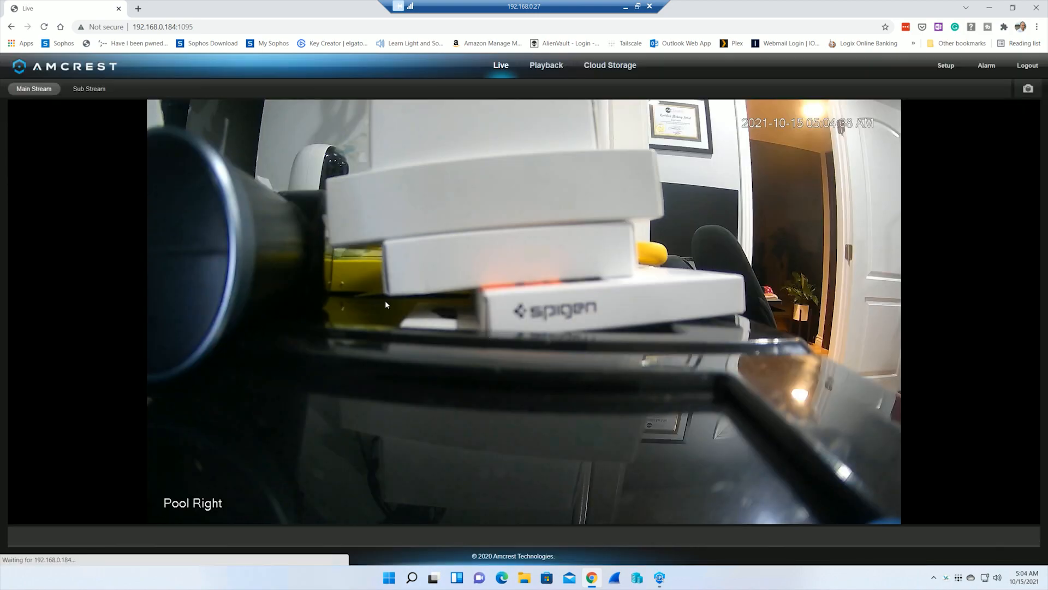
mouse_move(739, 107)
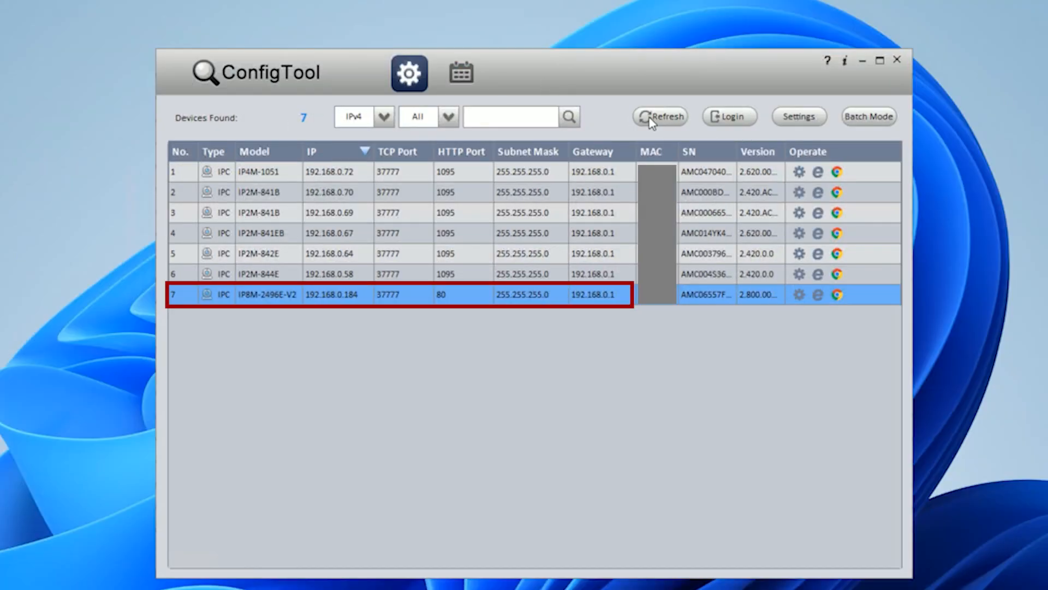
Refresh ConfigTool so the IP8M-2496E-V2 at 192.168.0.184 shows HTTP port 1095
click(660, 115)
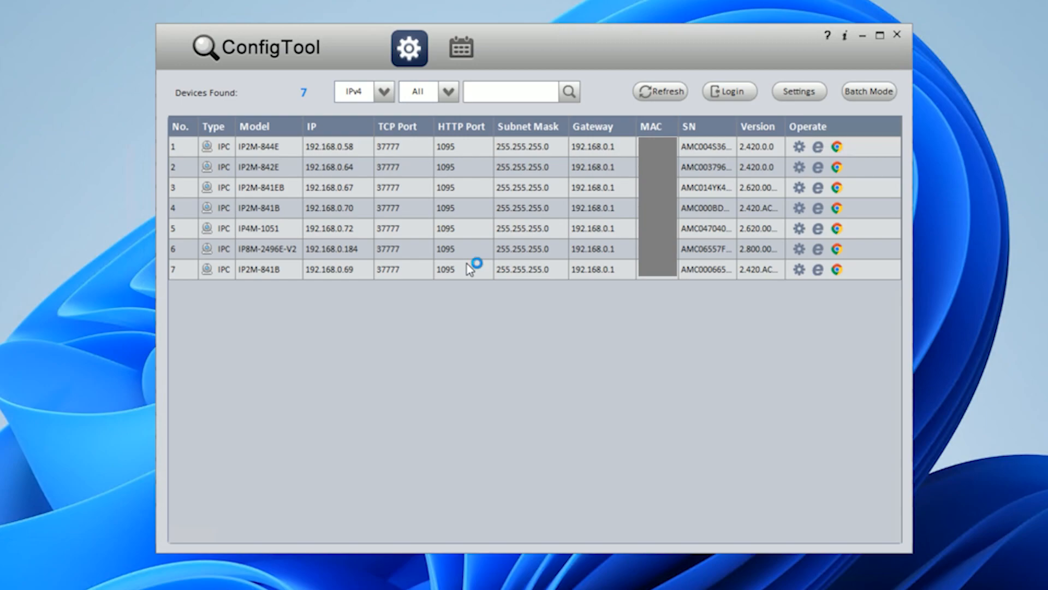
mouse_move(468, 268)
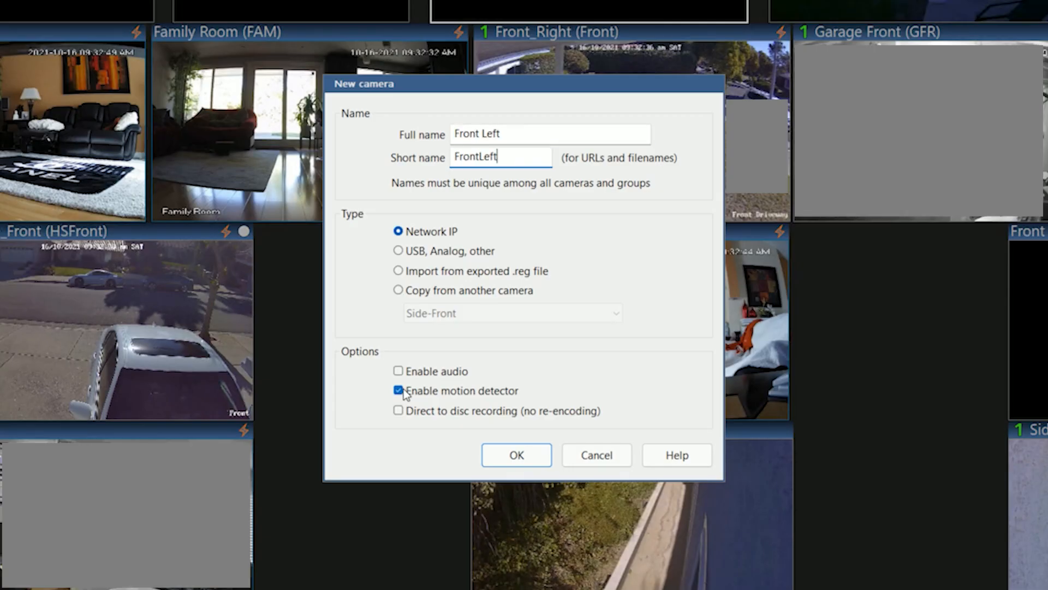
Enable direct-to-disc recording, enter 192.168.0.55:1095 with password, and run Find/inspect
click(398, 411)
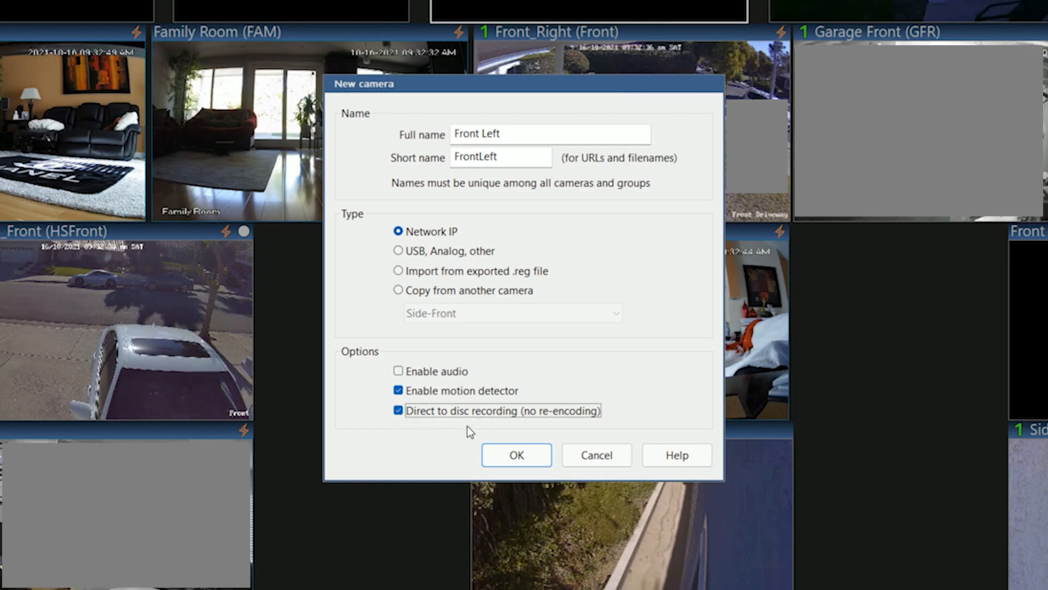
click(516, 454)
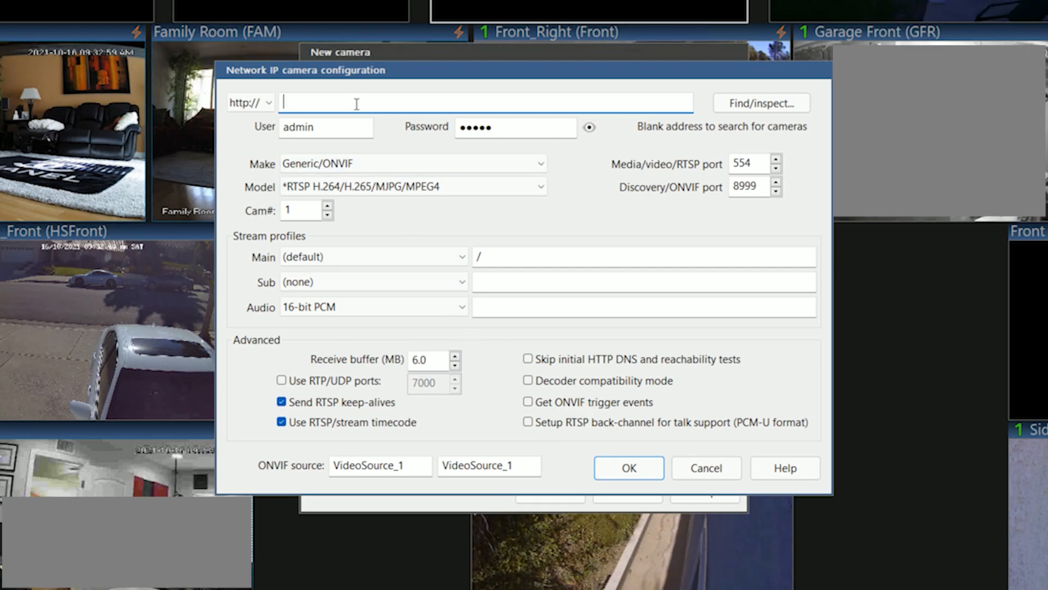
text(192.168.0.55:)
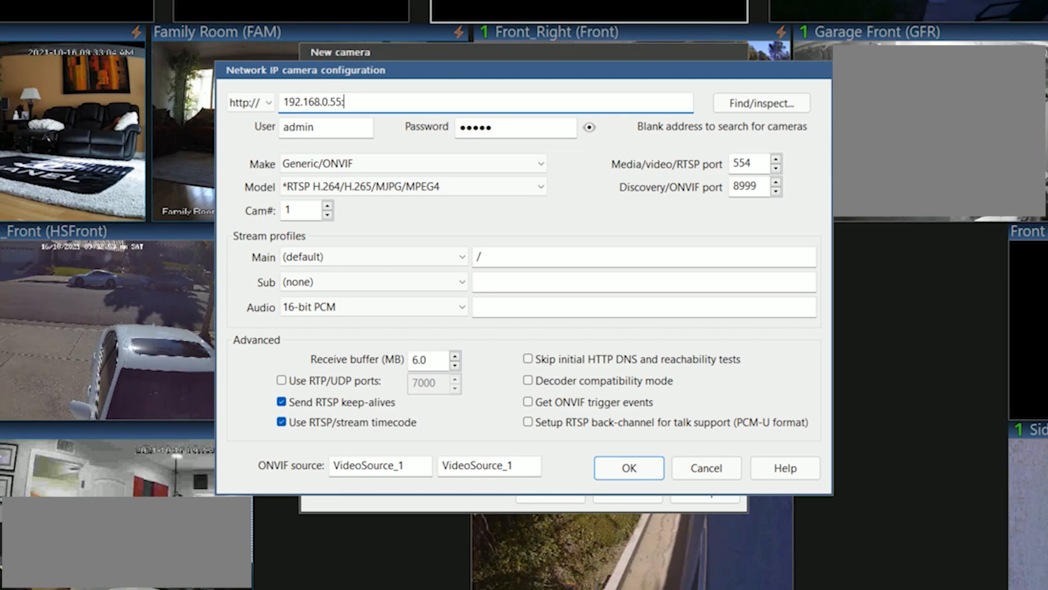
text(109)
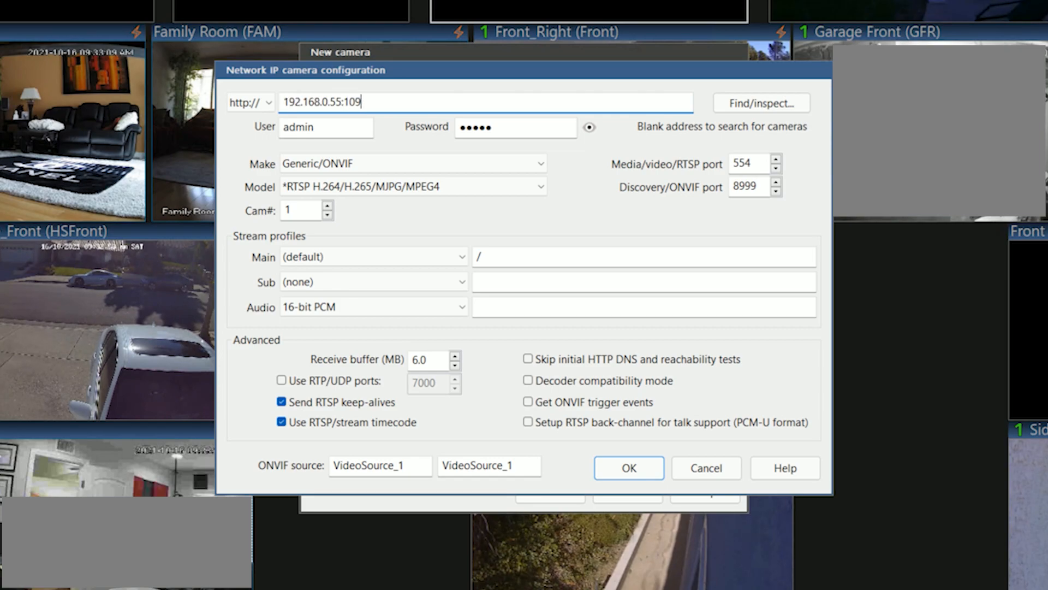
text(5)
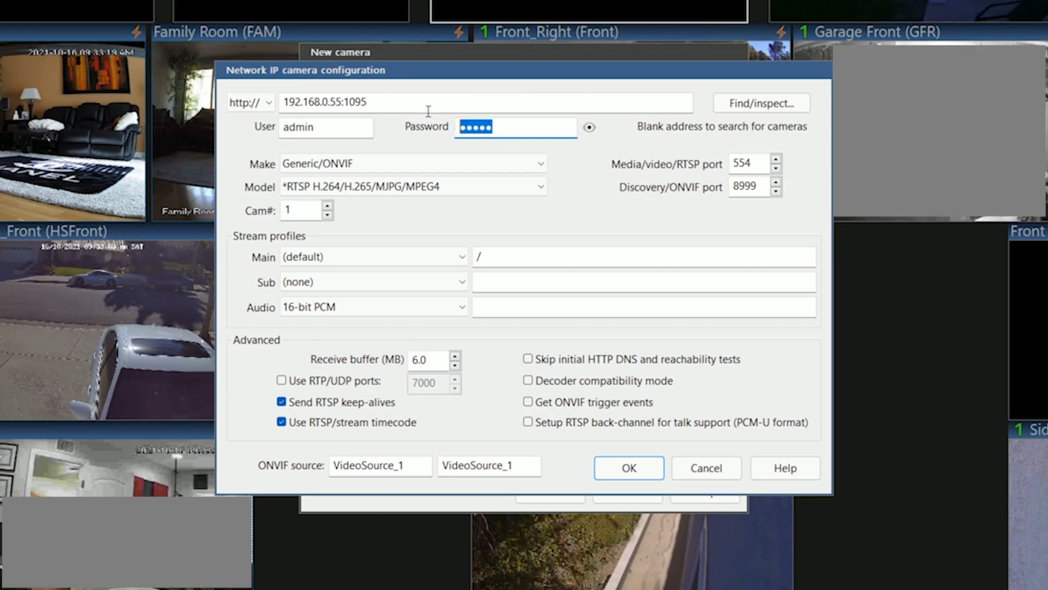
text(••••)
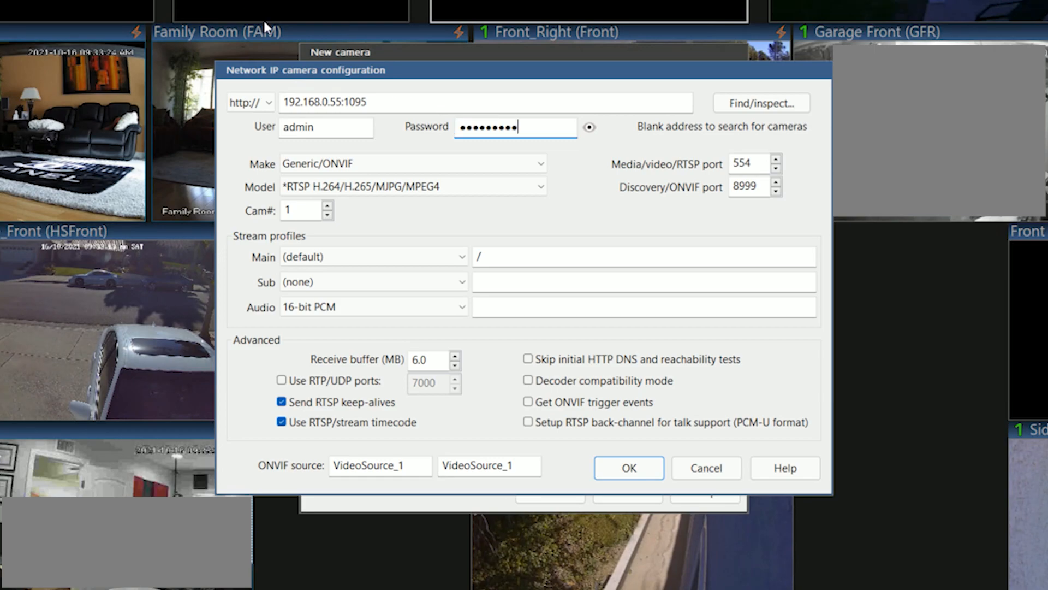
click(761, 102)
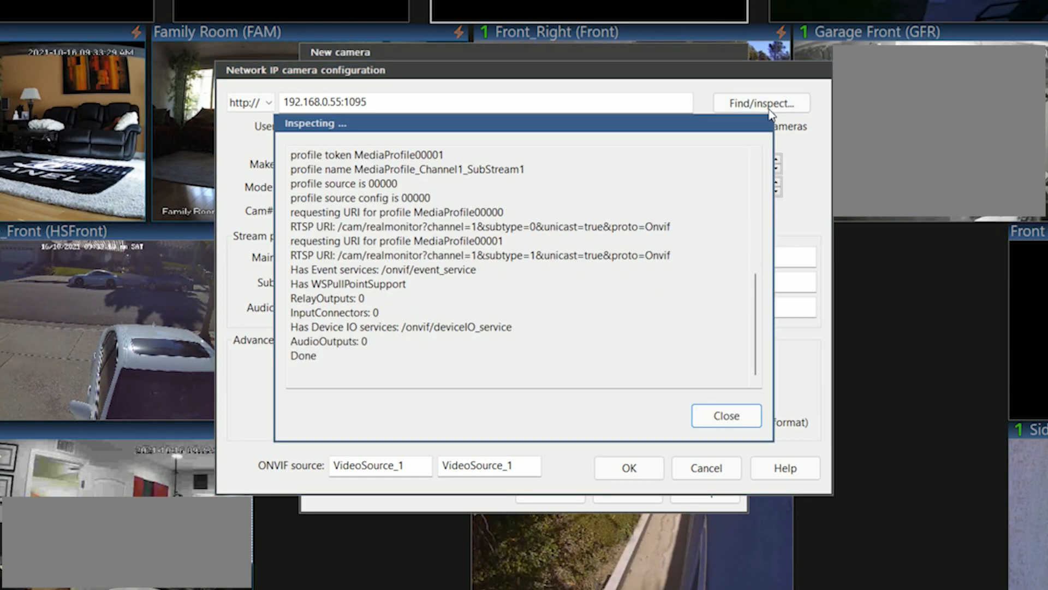
mouse_move(725, 415)
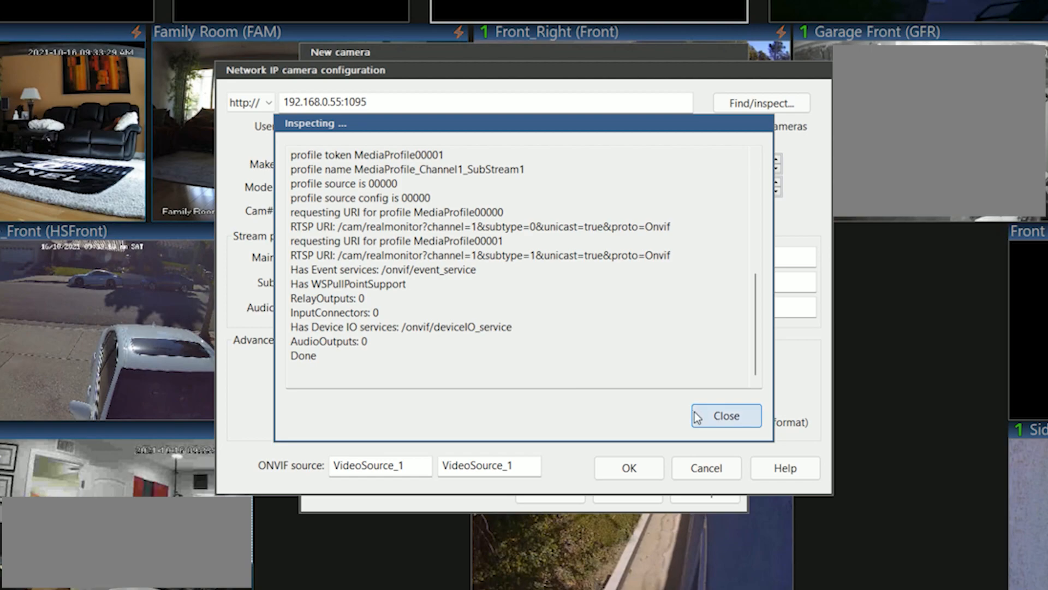
Close the inspection report, set the substream to SubStream1, and confirm
click(726, 415)
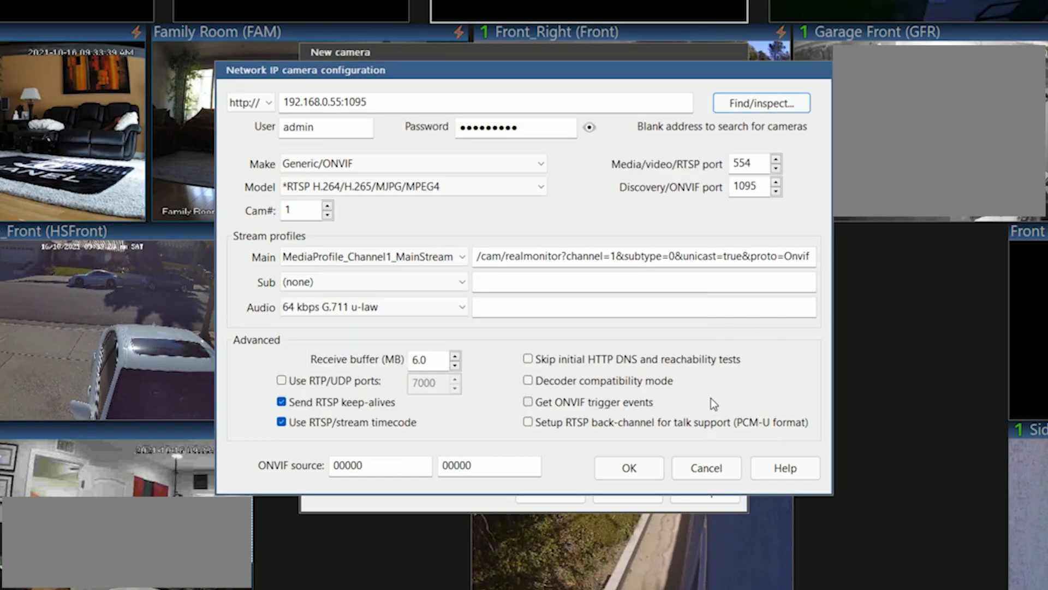
mouse_move(638, 374)
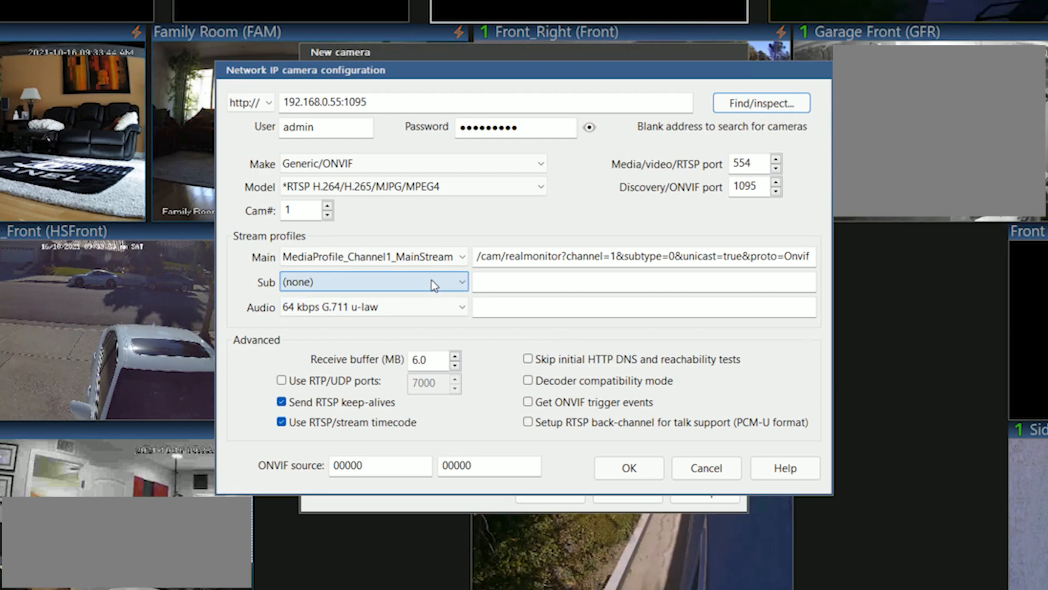
click(460, 281)
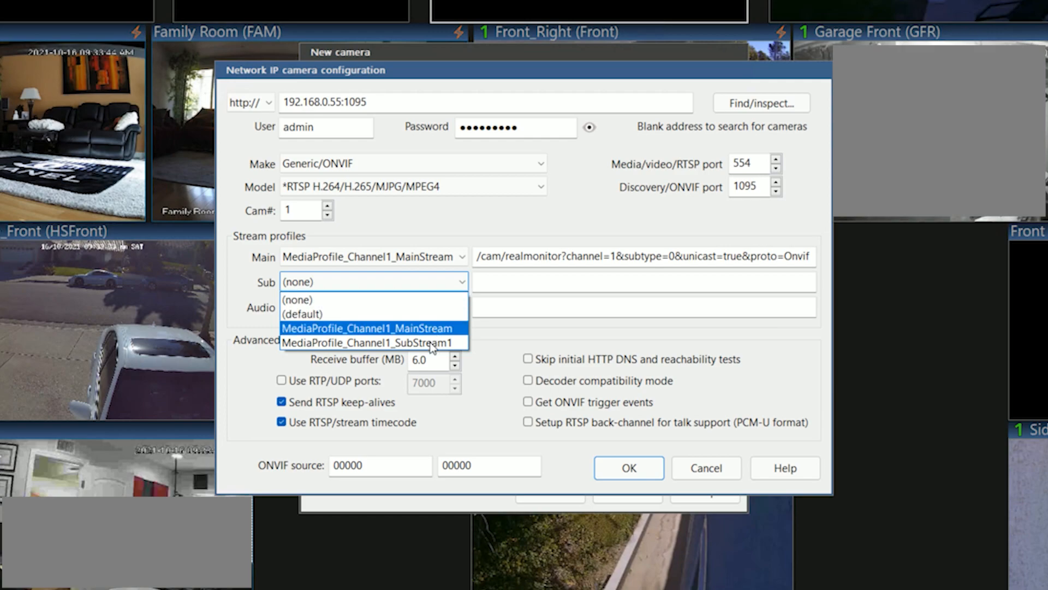
click(366, 343)
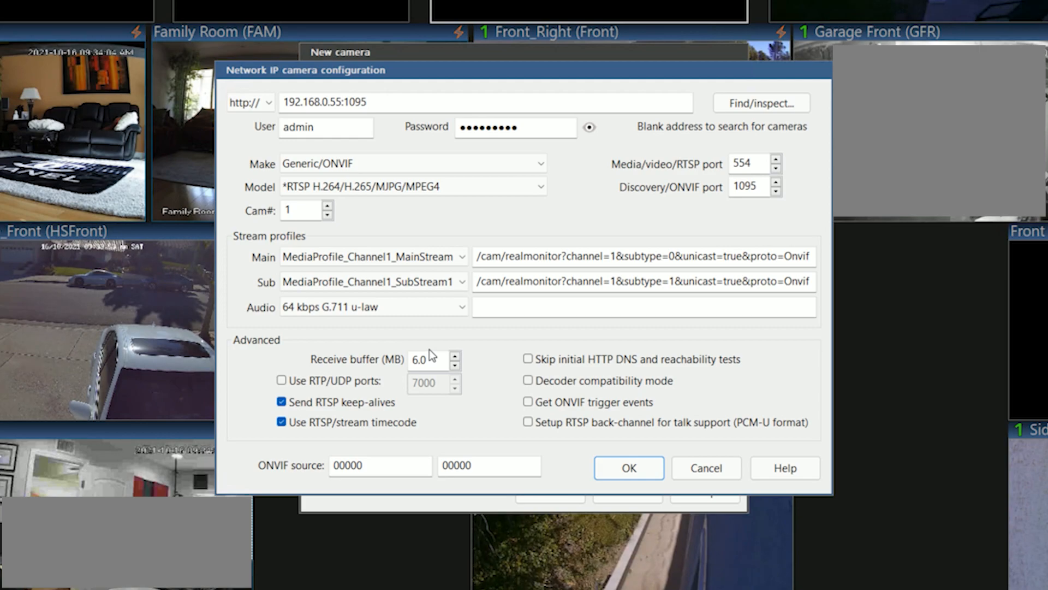
mouse_move(425, 349)
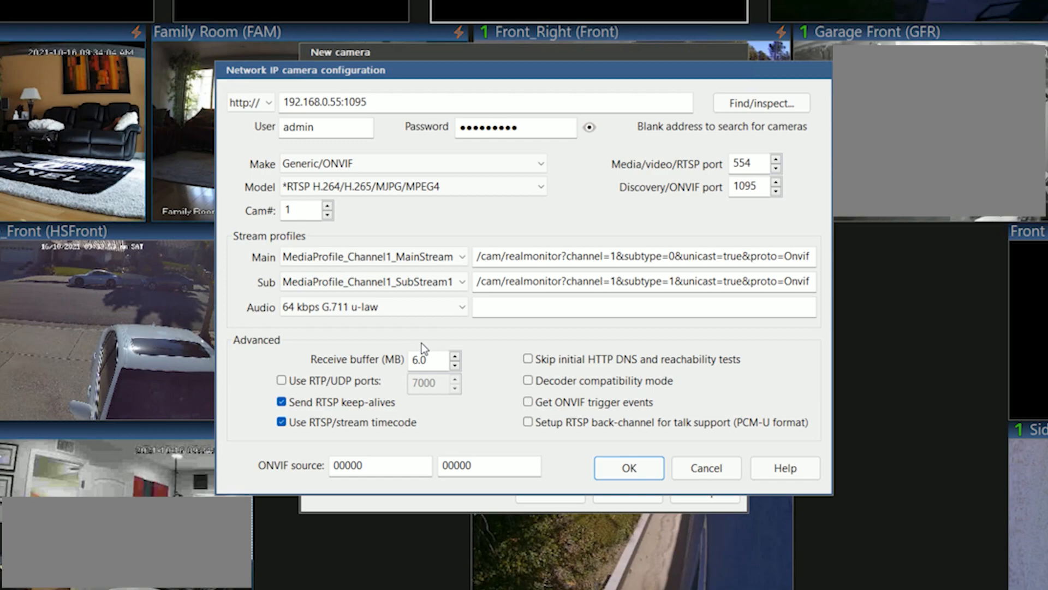
click(627, 467)
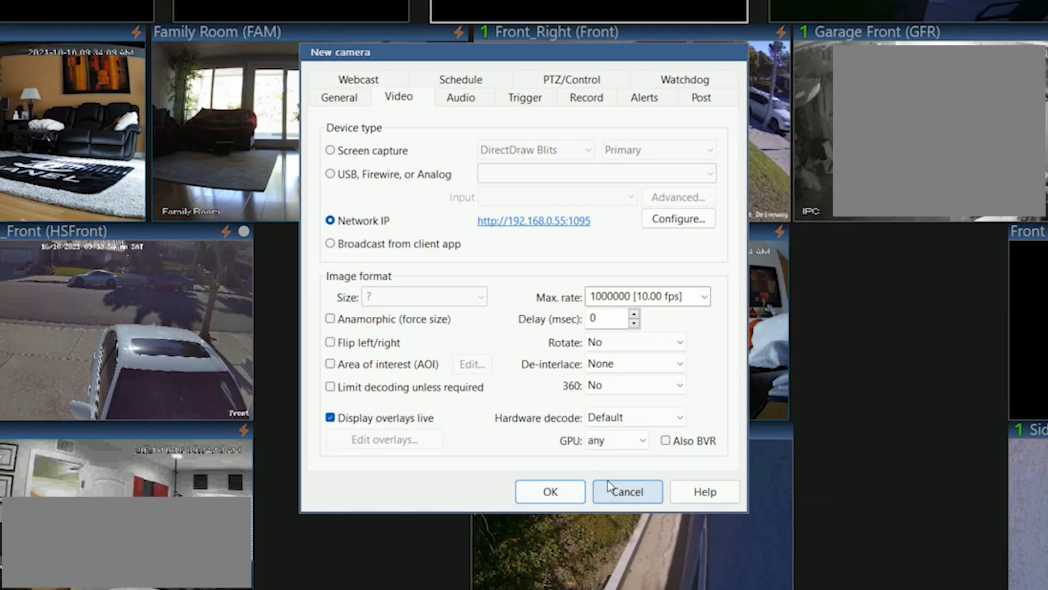
mouse_move(677, 218)
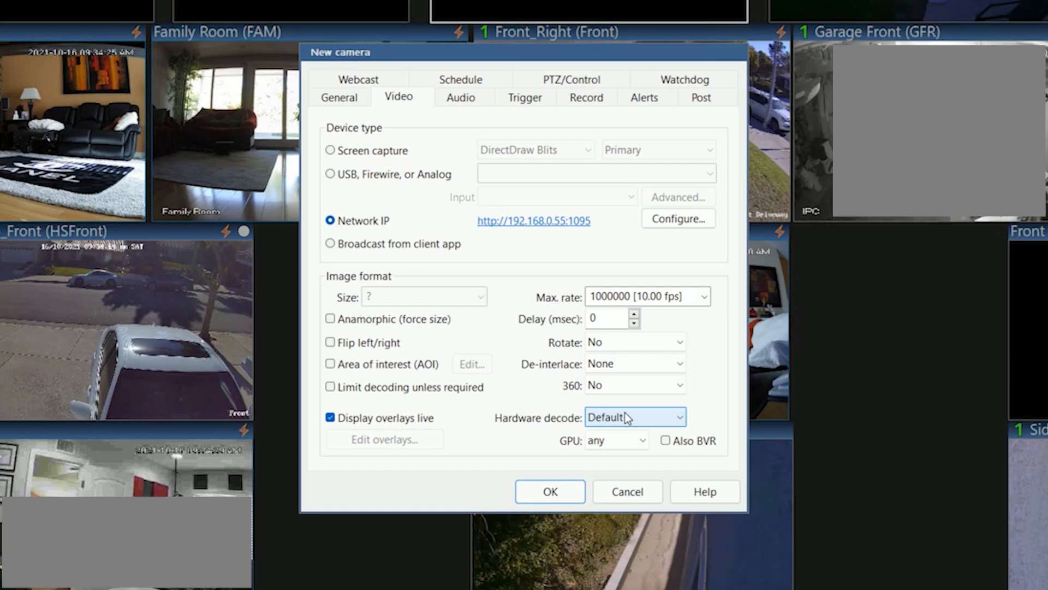
mouse_move(631, 429)
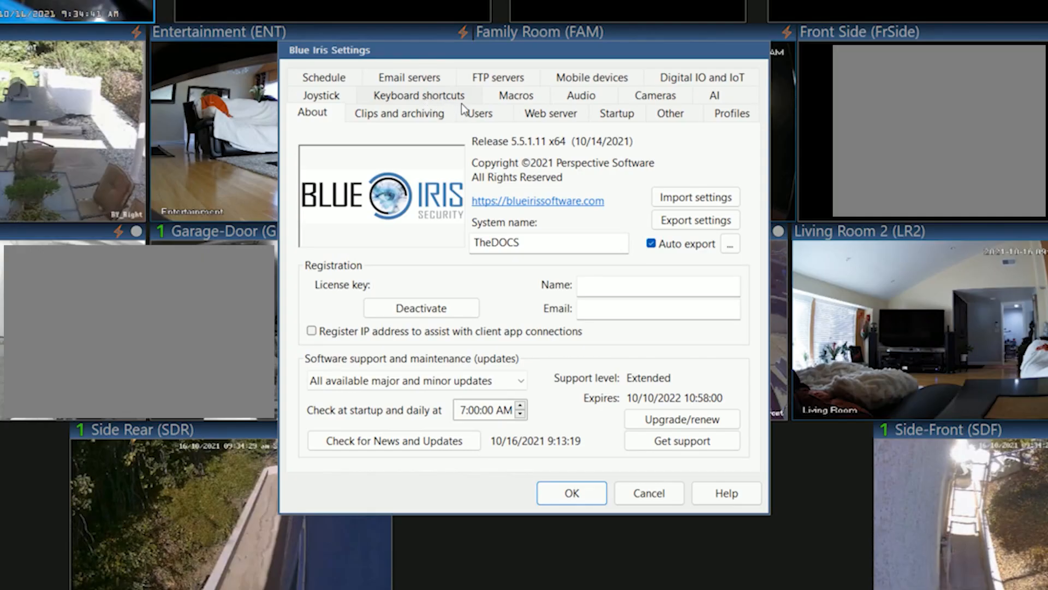
On the Cameras settings page, set hardware accelerated decode to Intel+VPP
click(654, 113)
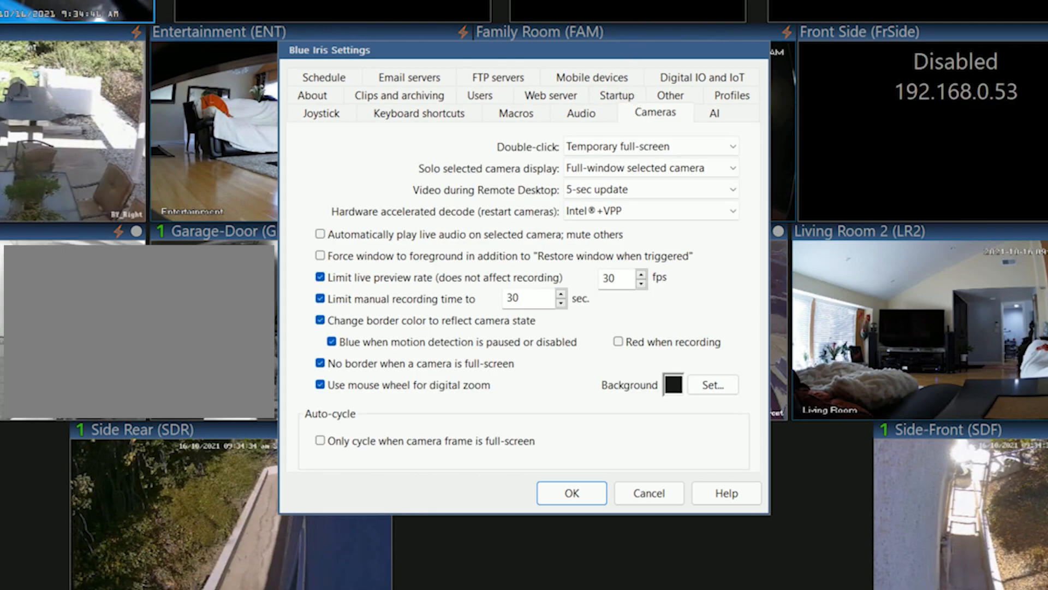
mouse_move(462, 220)
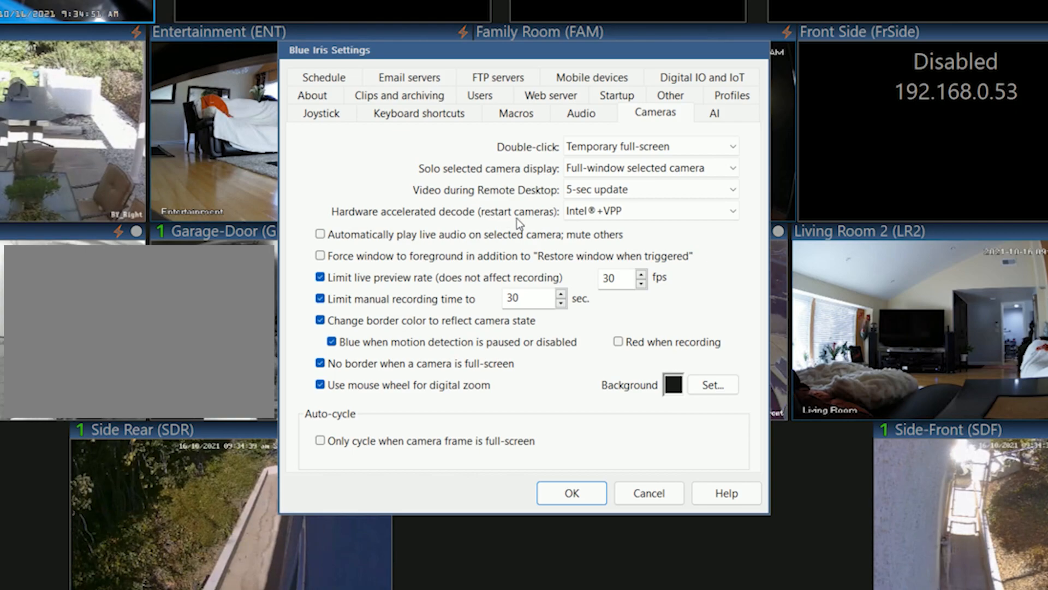
click(732, 211)
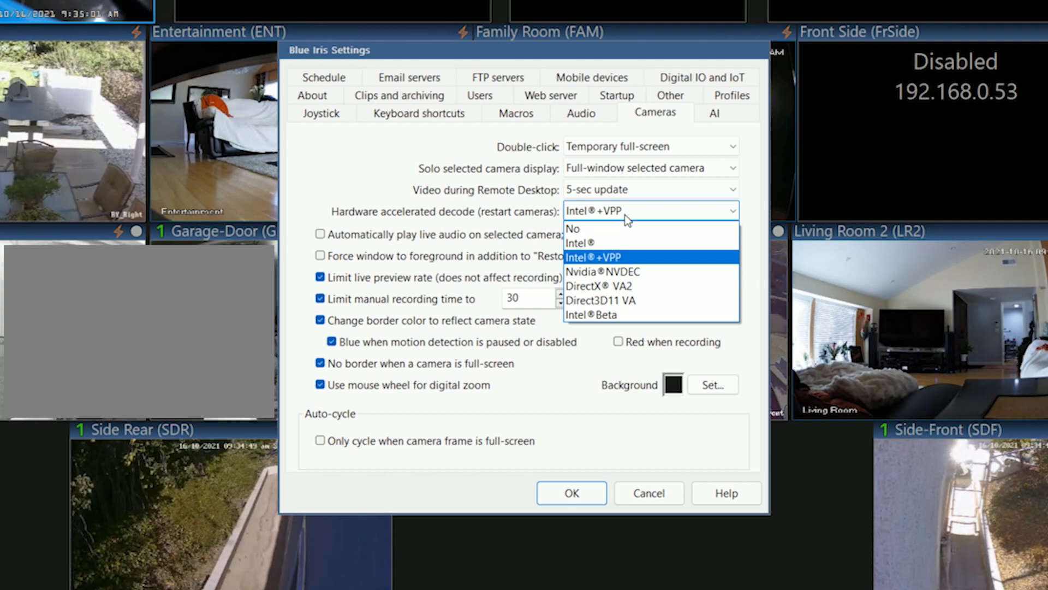
click(593, 257)
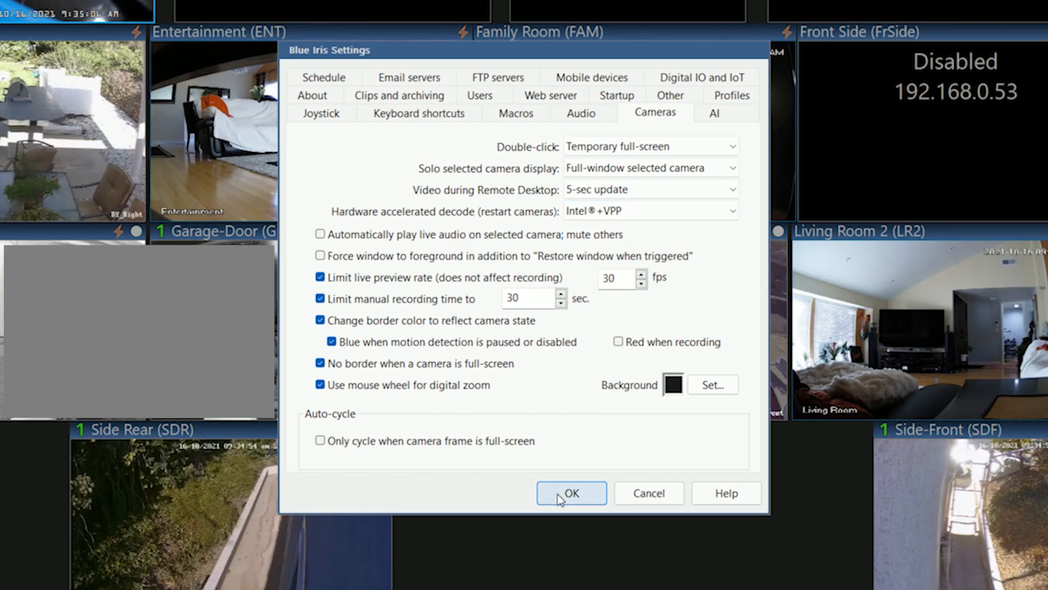
Confirm Blue Iris Settings with OK, leaving CPU near 14% and RAM at 2.10G
click(570, 493)
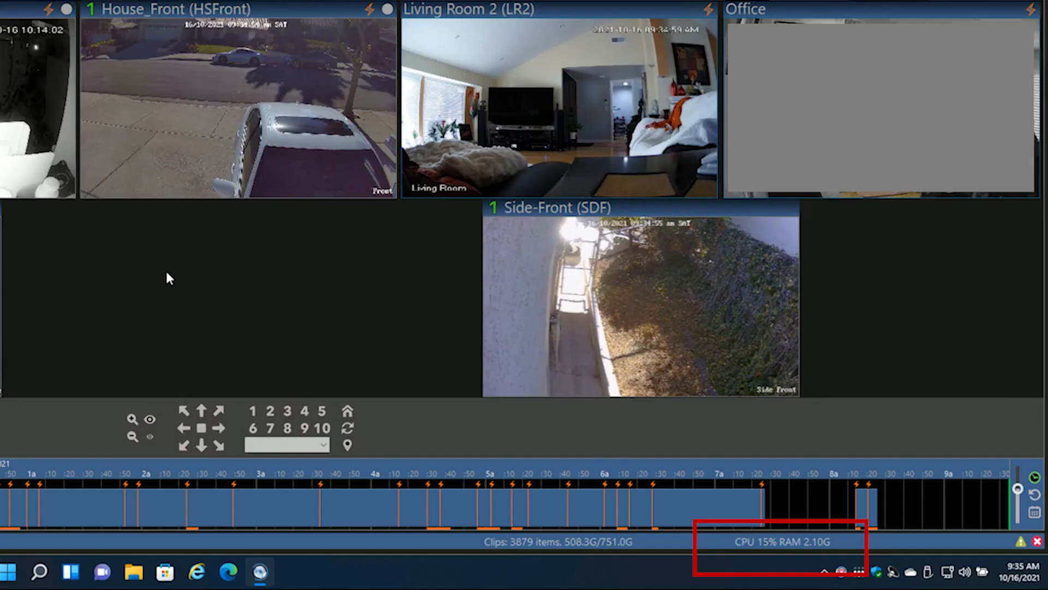
mouse_move(772, 543)
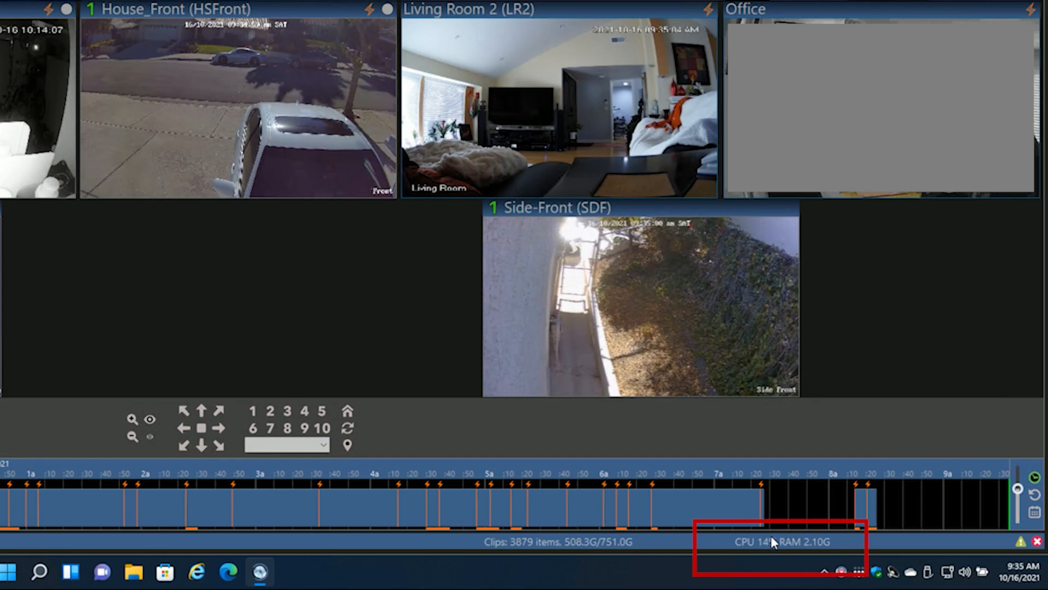
mouse_move(755, 560)
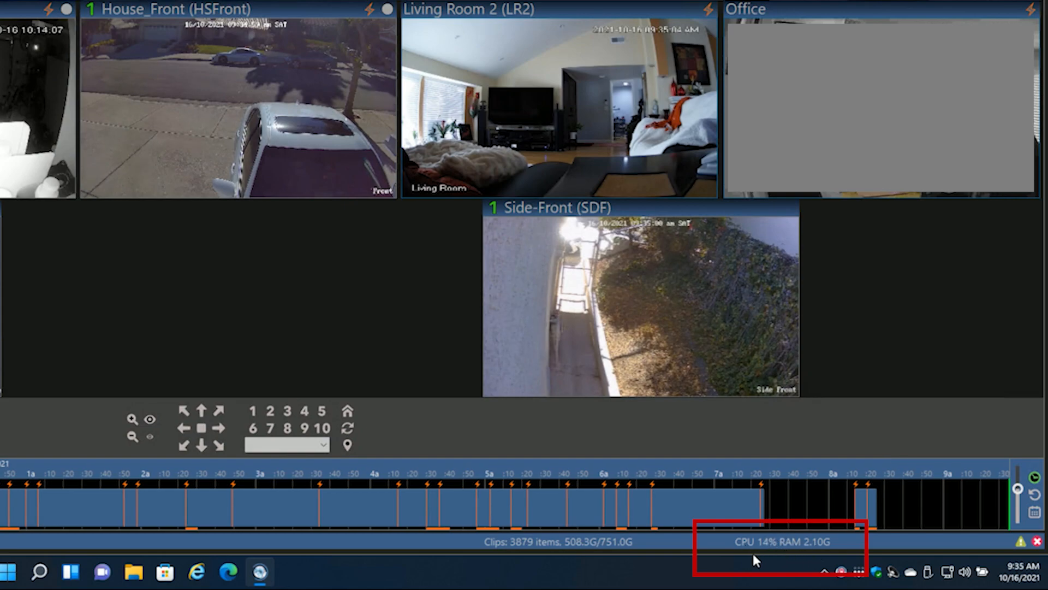